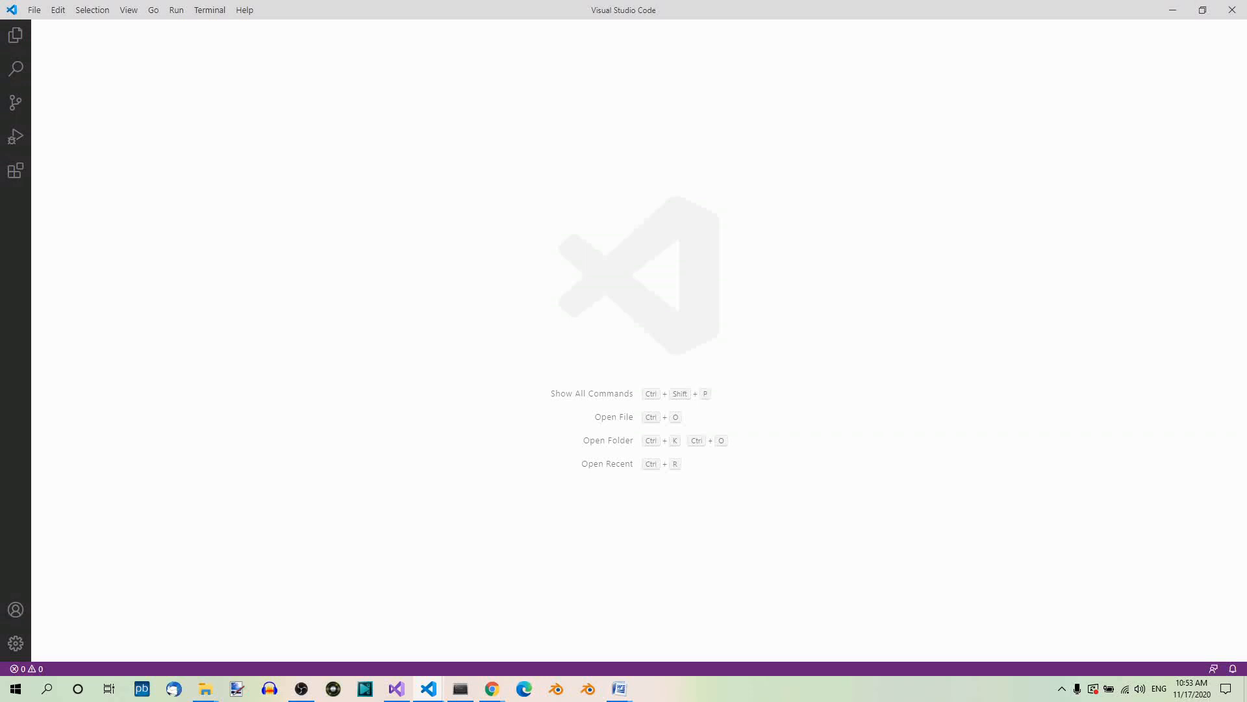
{"action": "mouse_move", "coordinate": [230, 165]}
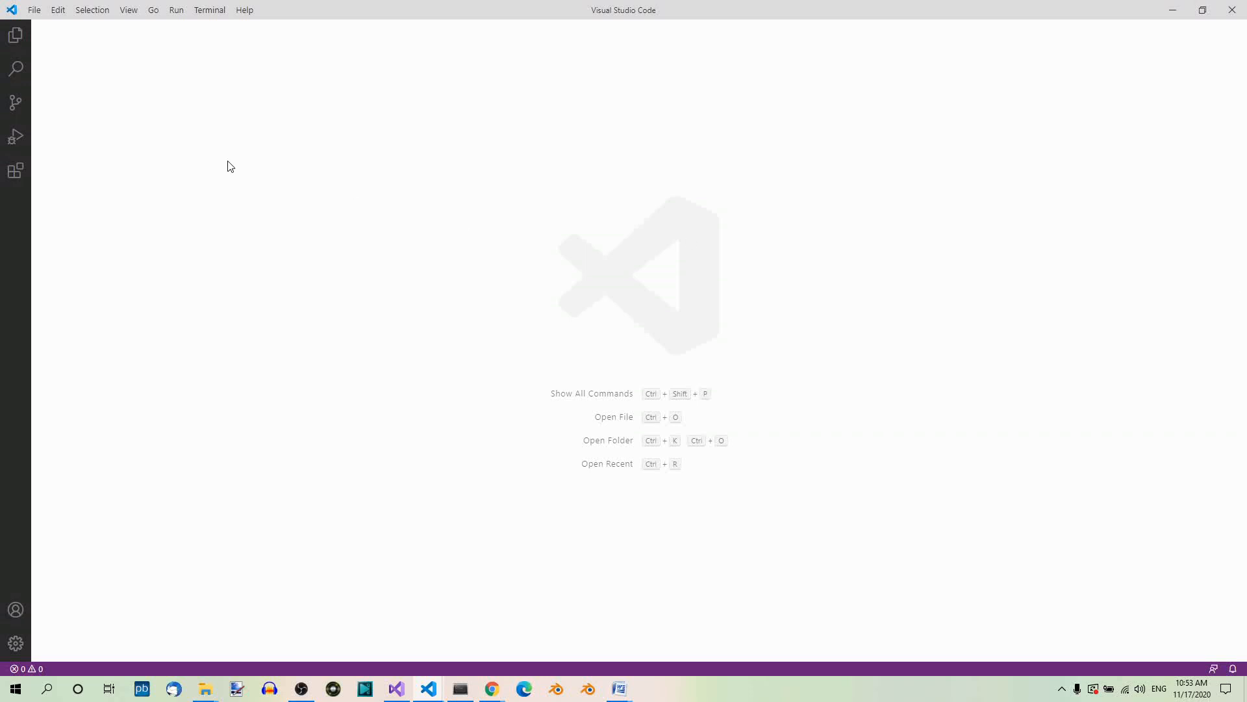
Open the slugrace3D 2 folder from the Panda3D directory as the VS Code workspace
{"action": "left_click", "coordinate": [34, 9]}
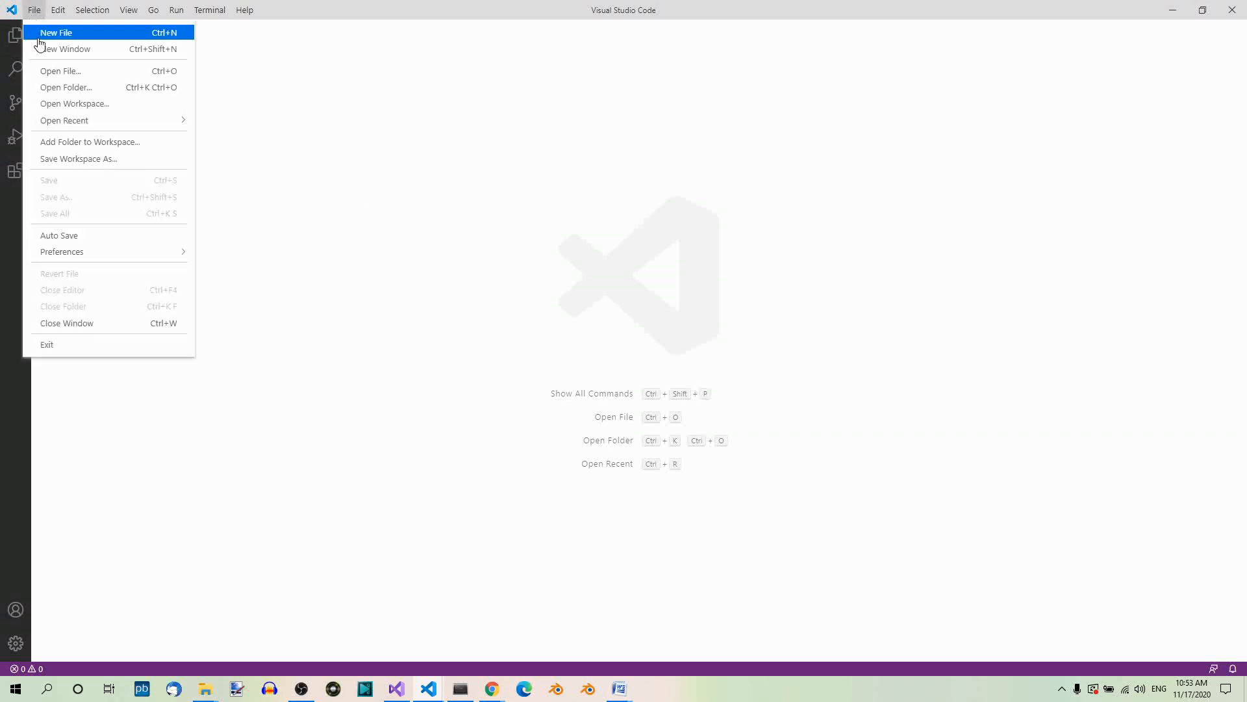
{"action": "left_click", "coordinate": [66, 87]}
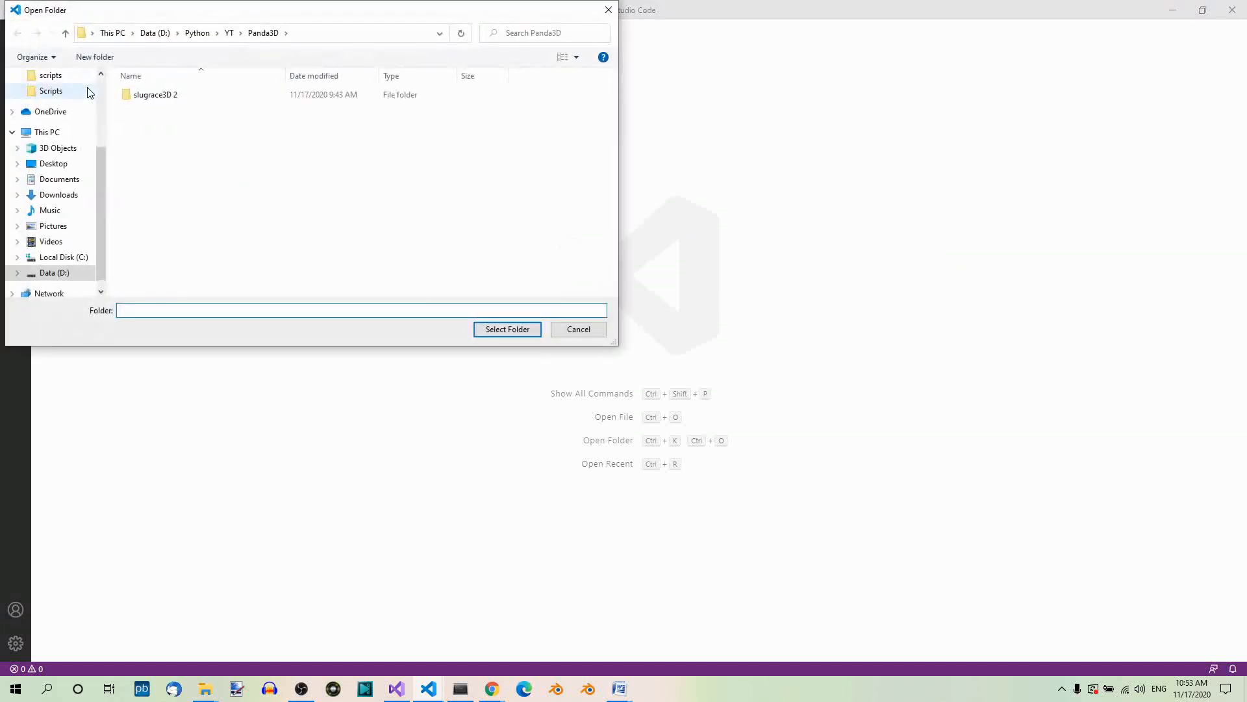
{"action": "left_click", "coordinate": [154, 94]}
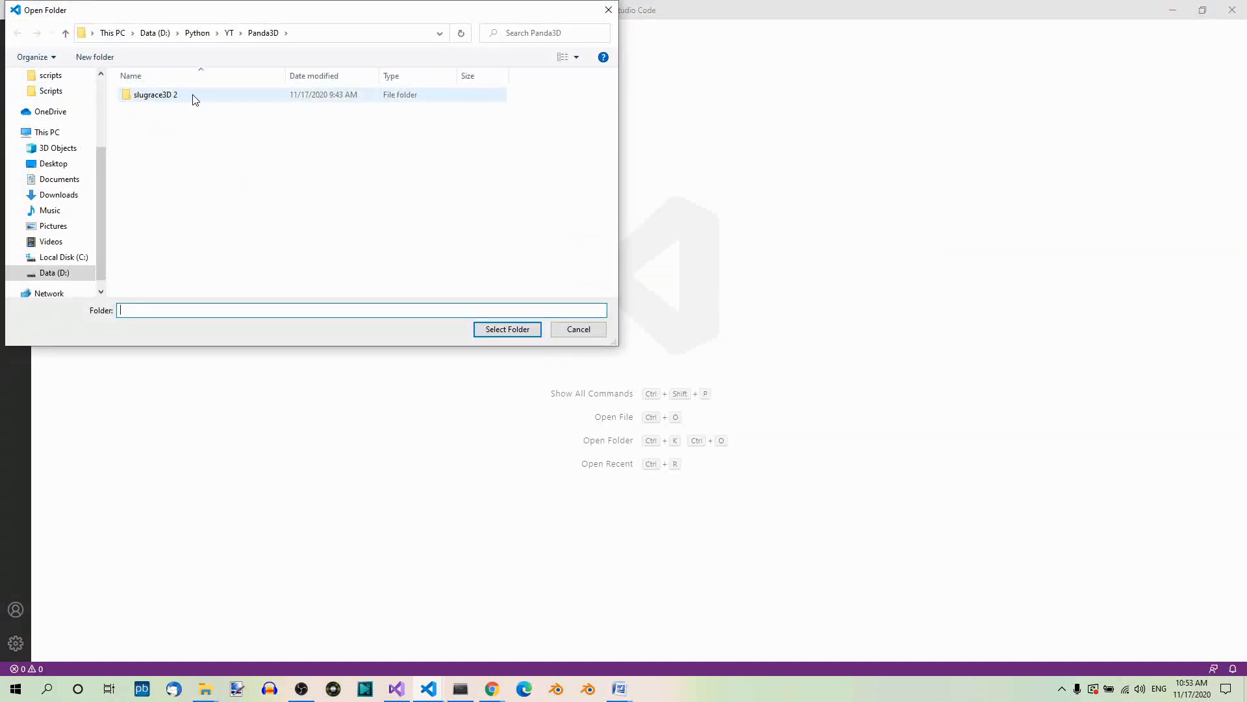
{"action": "left_click", "coordinate": [154, 95]}
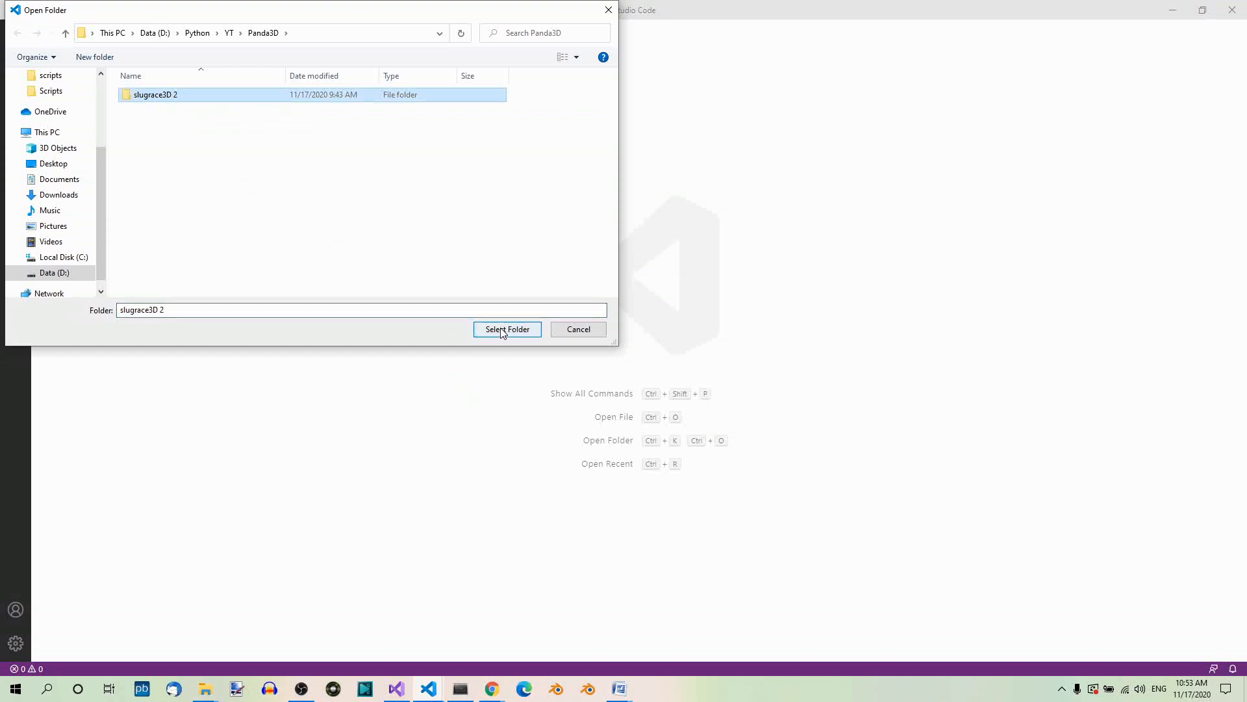
{"action": "left_click", "coordinate": [506, 328]}
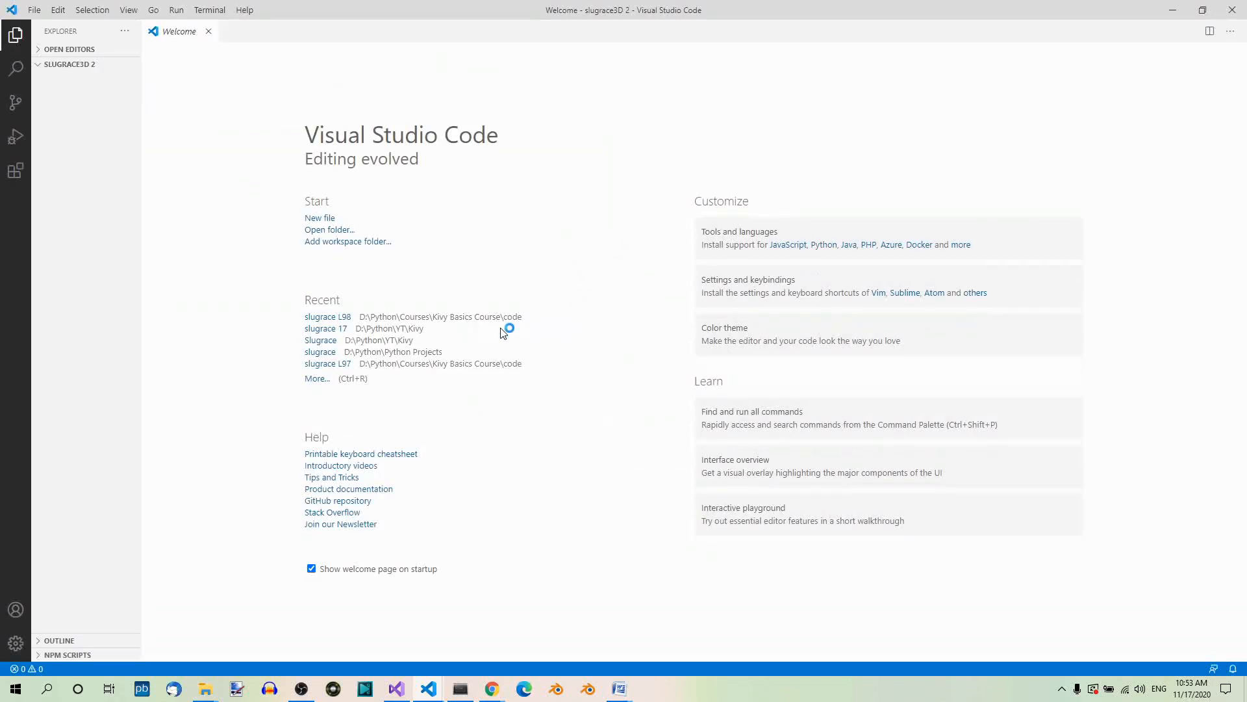
{"action": "left_click", "coordinate": [67, 65]}
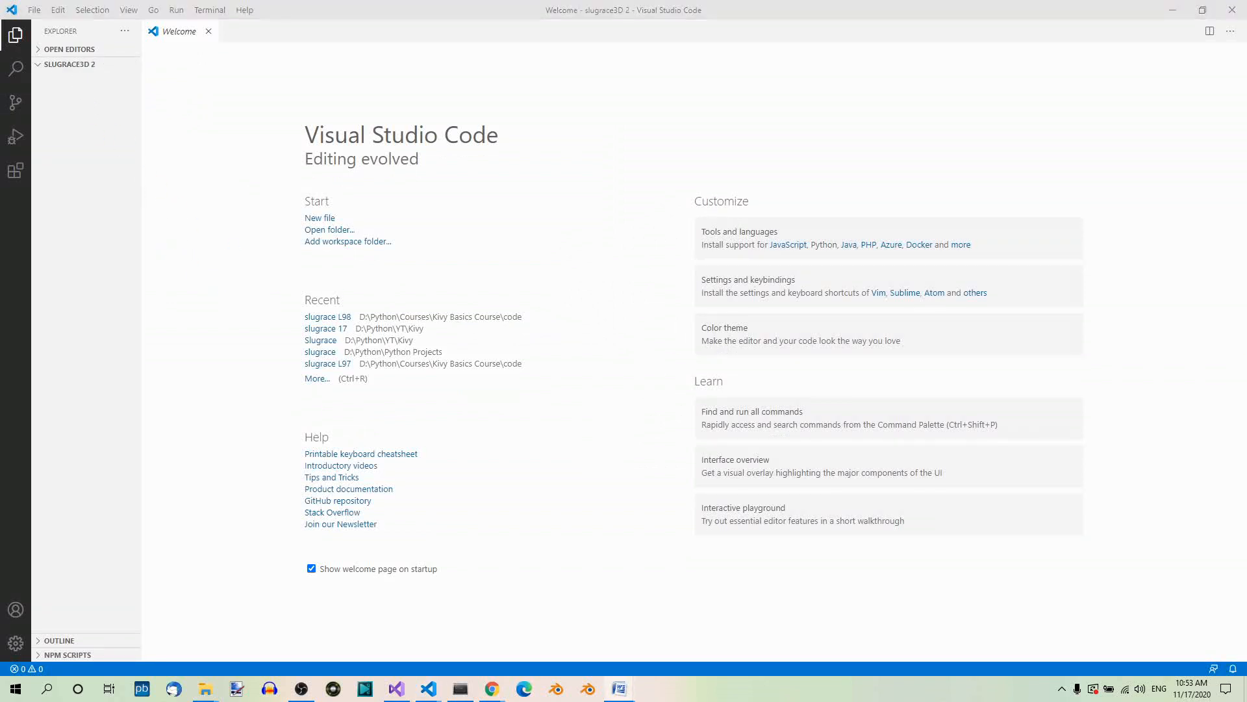
{"action": "mouse_move", "coordinate": [602, 371]}
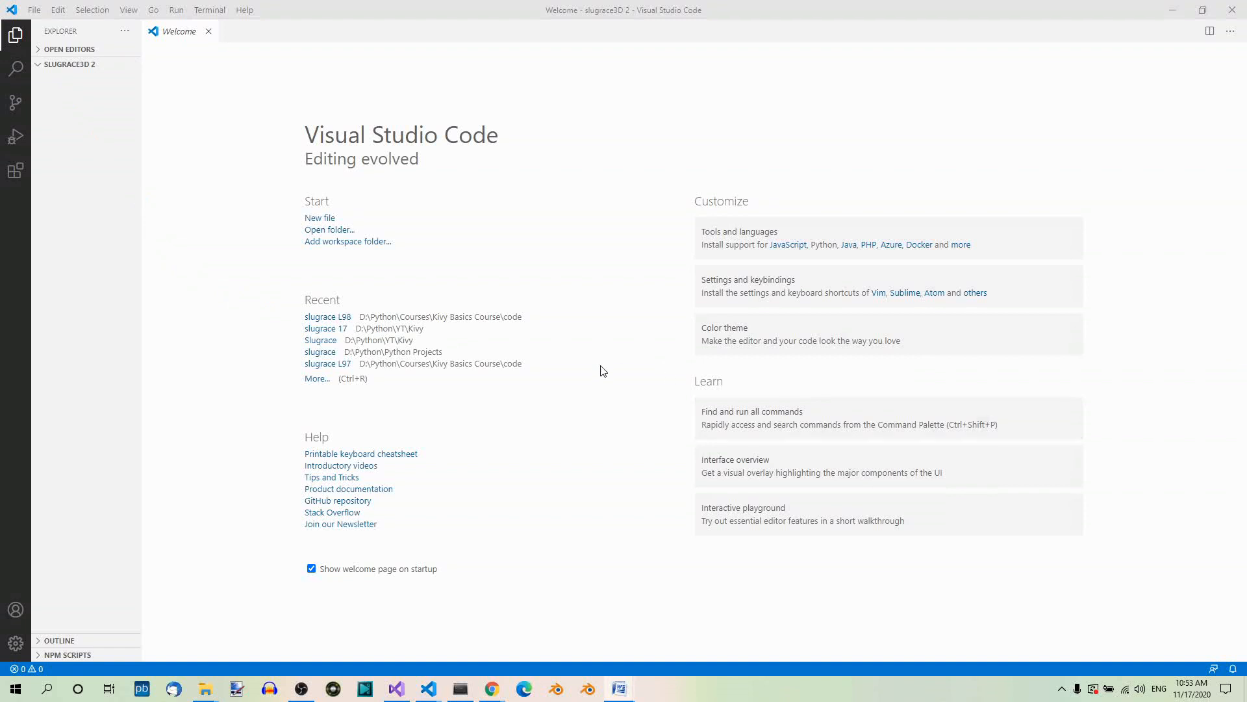
{"action": "mouse_move", "coordinate": [621, 381]}
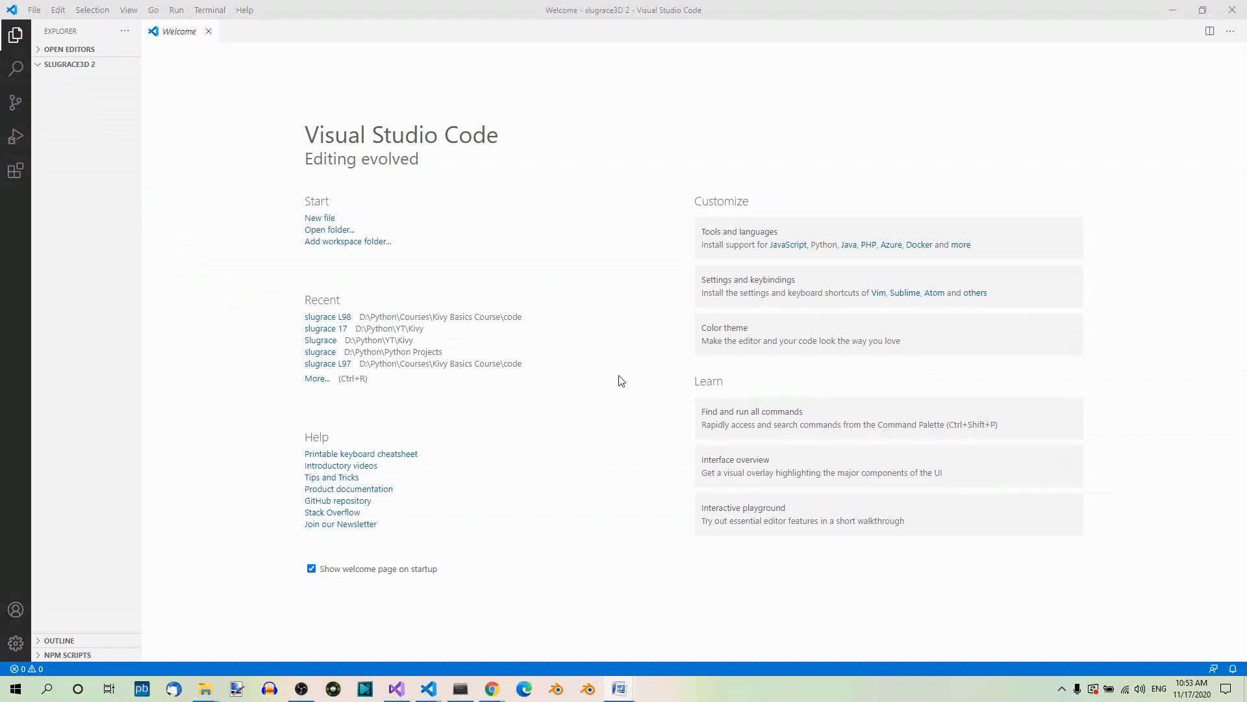
{"action": "mouse_move", "coordinate": [632, 350]}
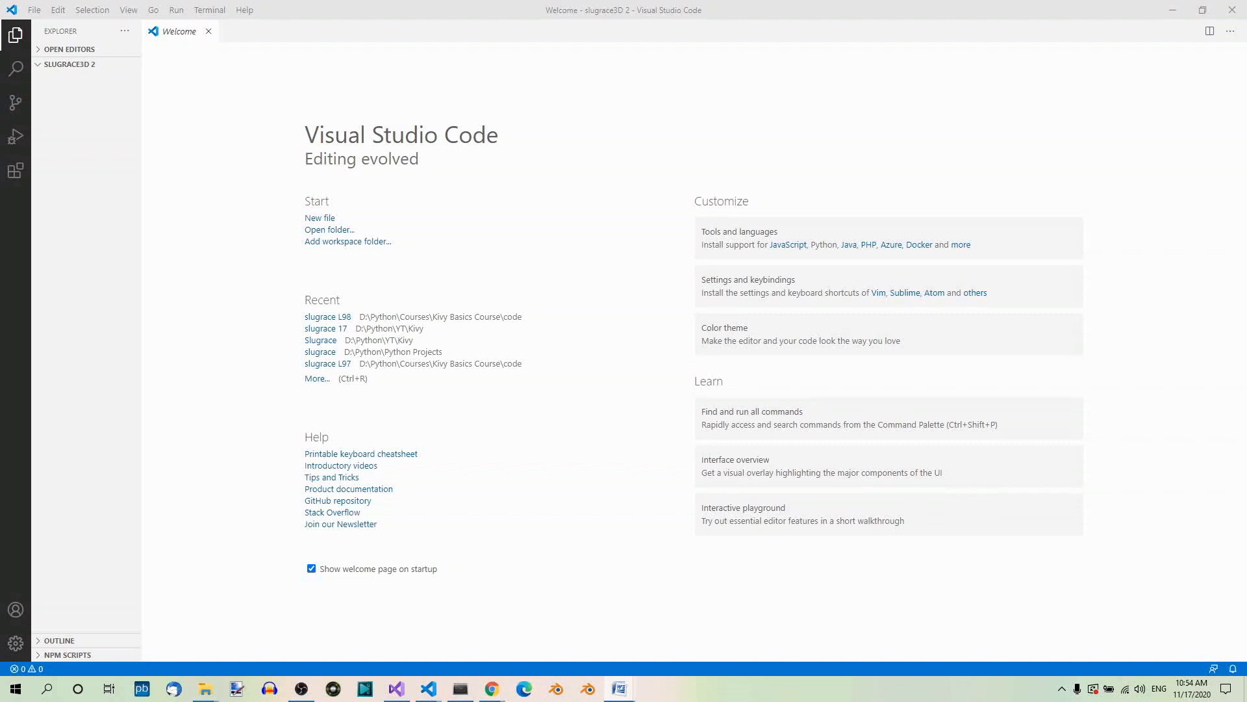
{"action": "mouse_move", "coordinate": [278, 287]}
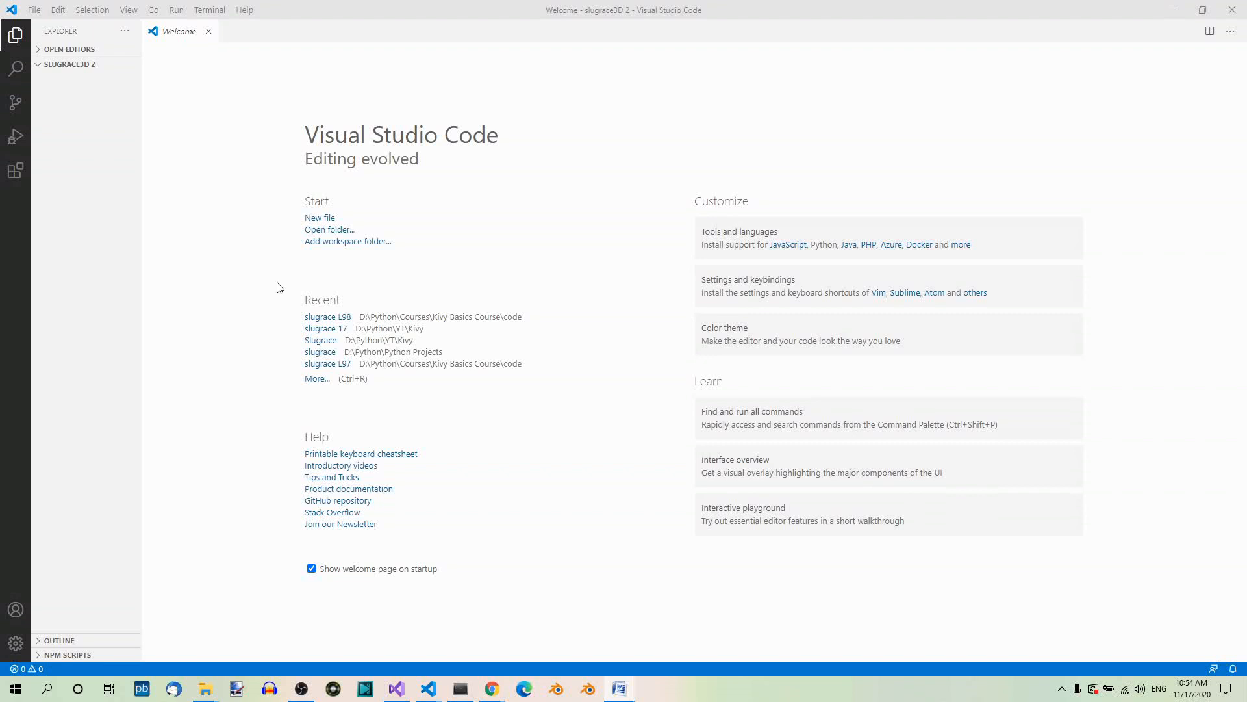
{"action": "mouse_move", "coordinate": [275, 289]}
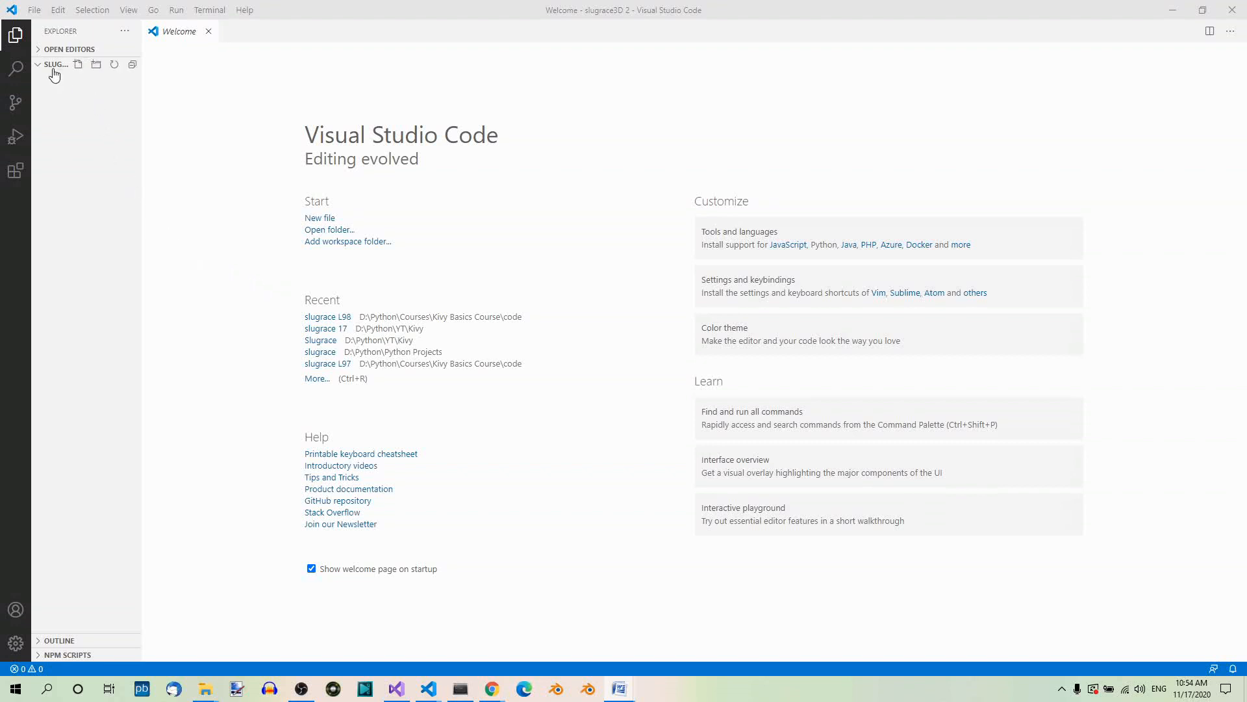
{"action": "mouse_move", "coordinate": [54, 65]}
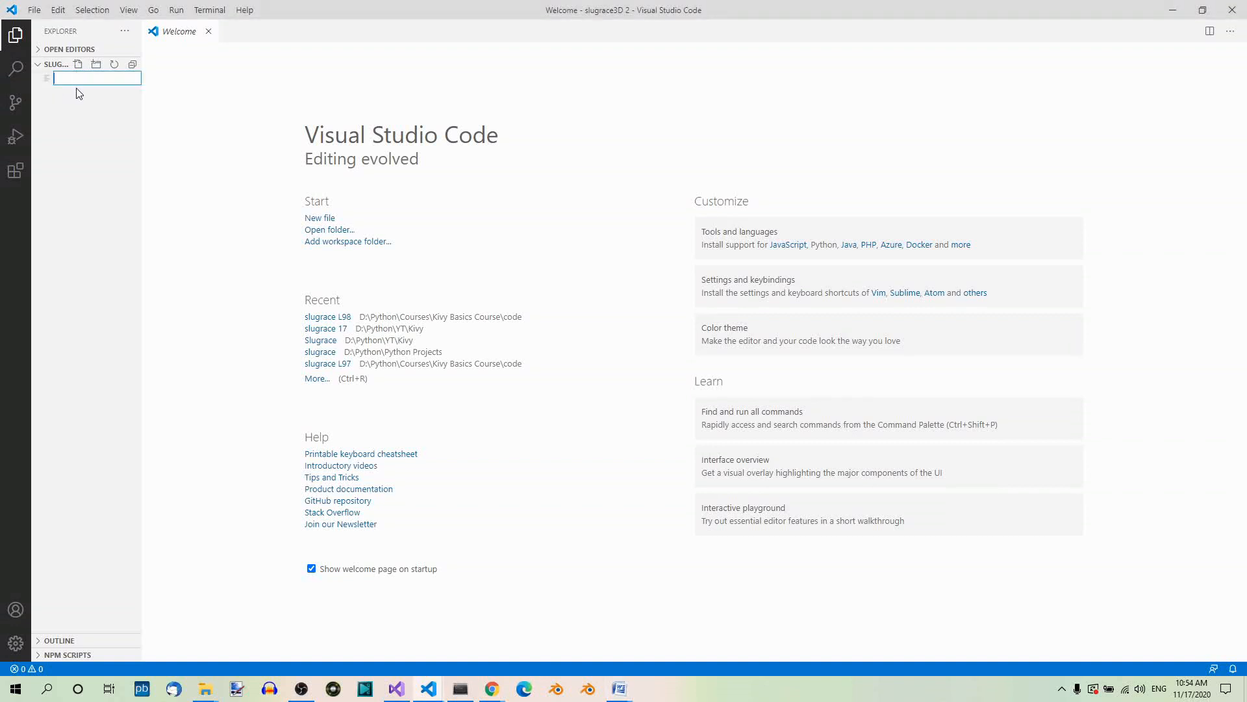
Name the new file test.py so it is created in slugrace3D 2 and opened
{"action": "type", "text": "test"}
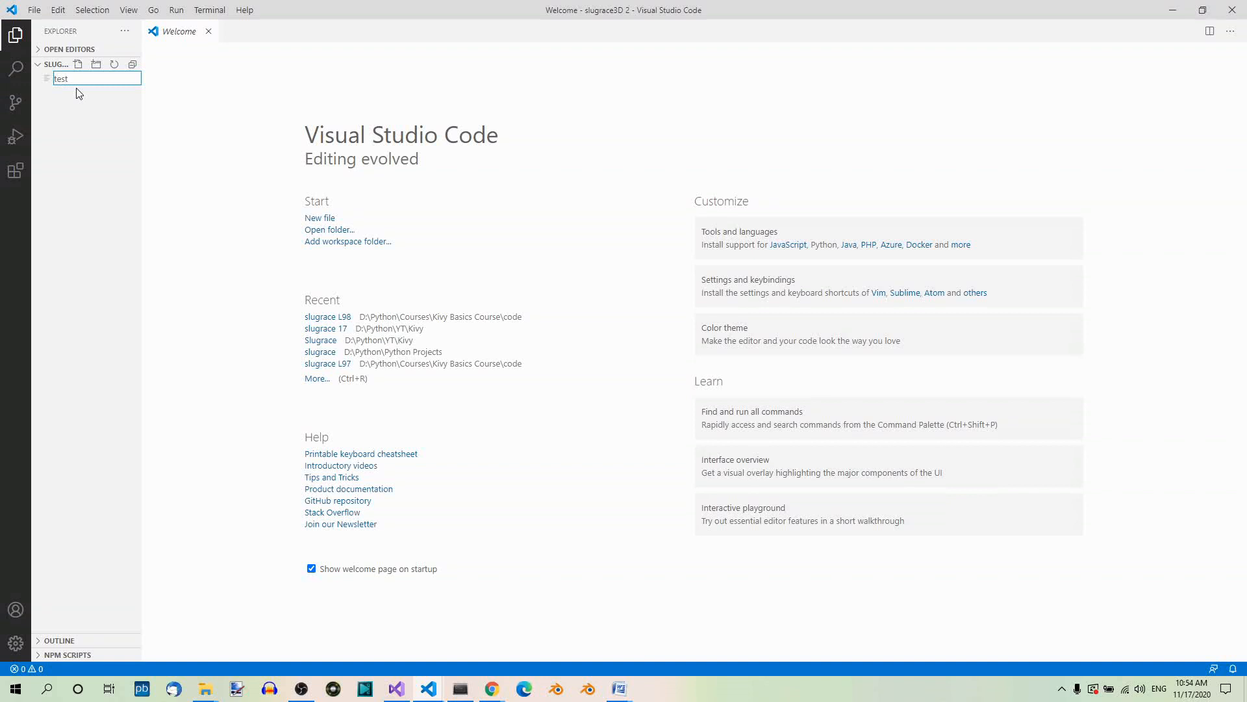
{"action": "type", "text": ".py"}
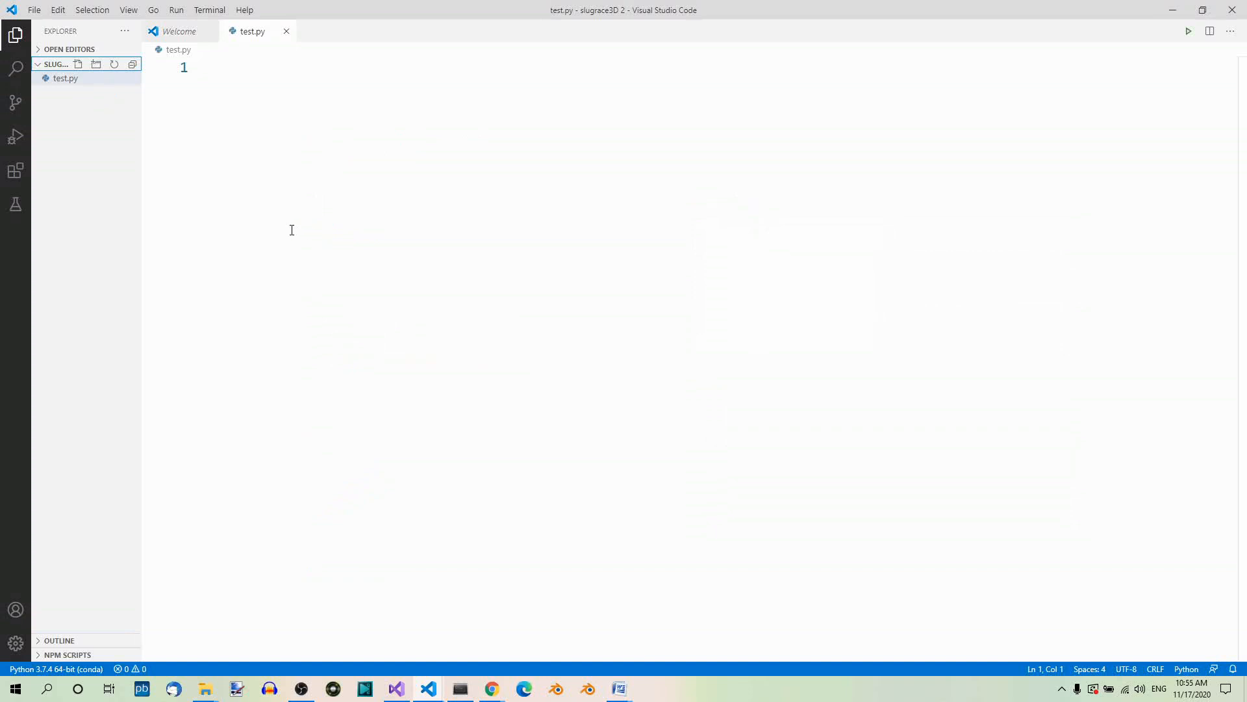
{"action": "mouse_move", "coordinate": [192, 230]}
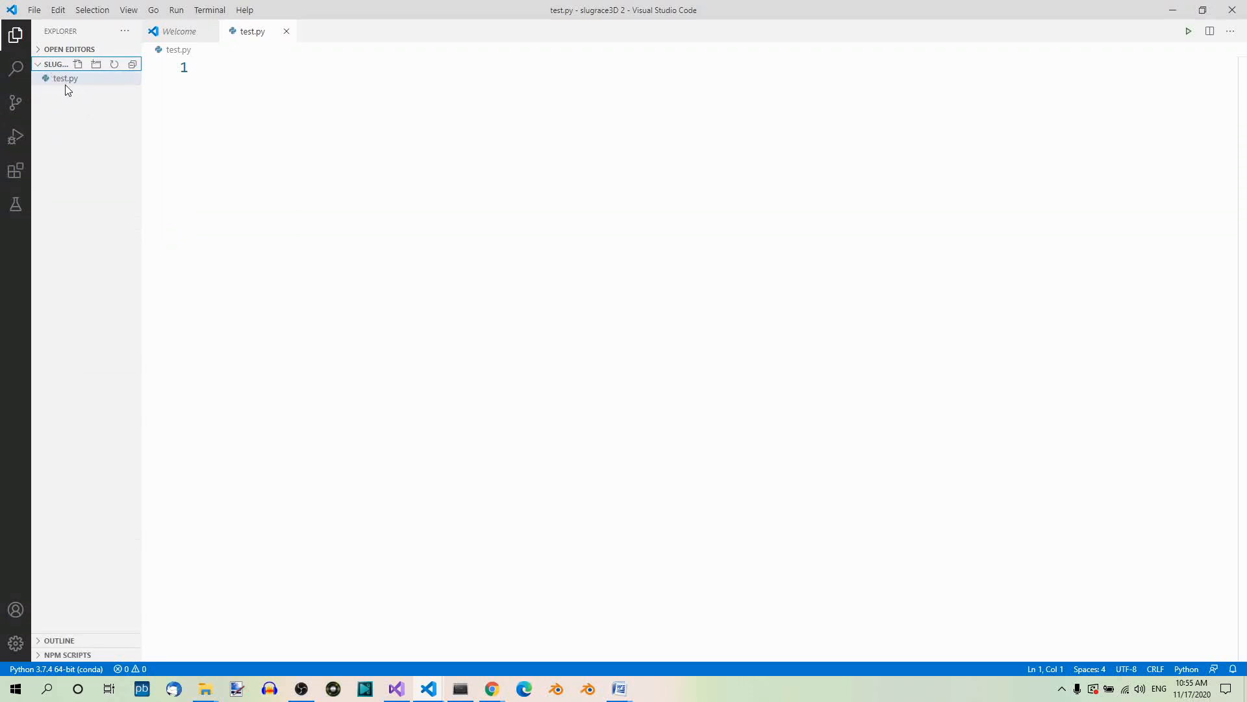
{"action": "mouse_move", "coordinate": [116, 135]}
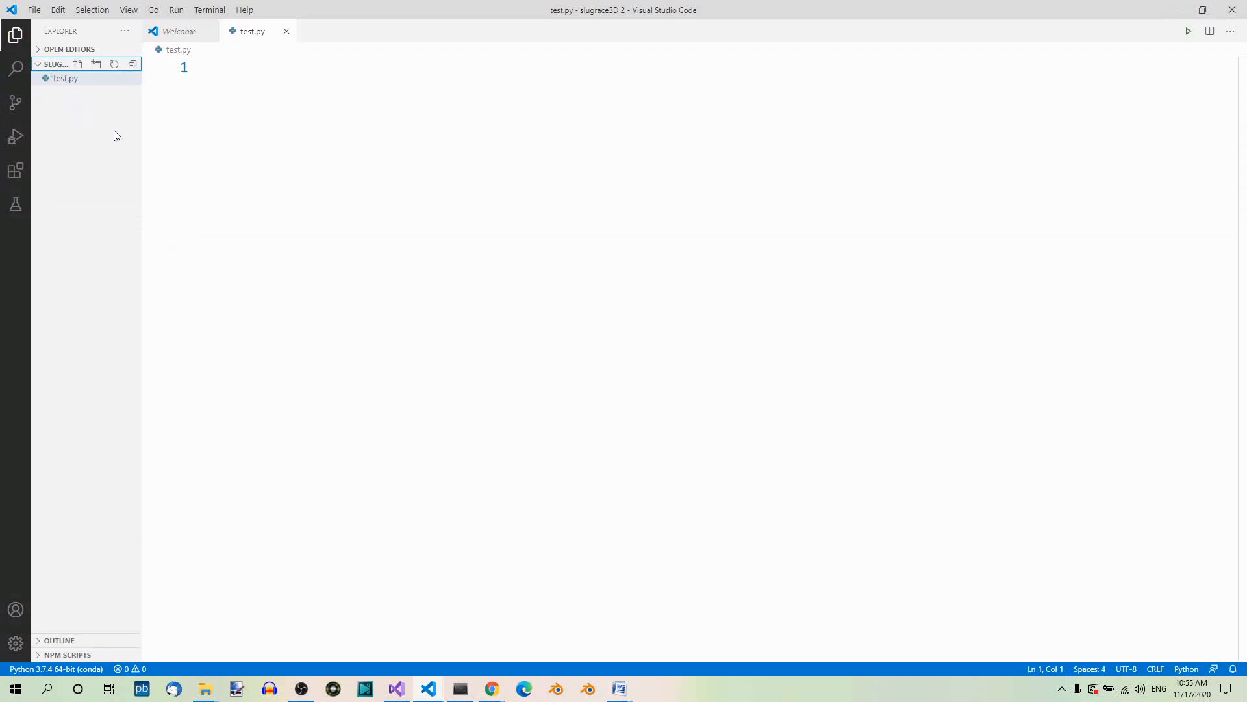
{"action": "mouse_move", "coordinate": [253, 32]}
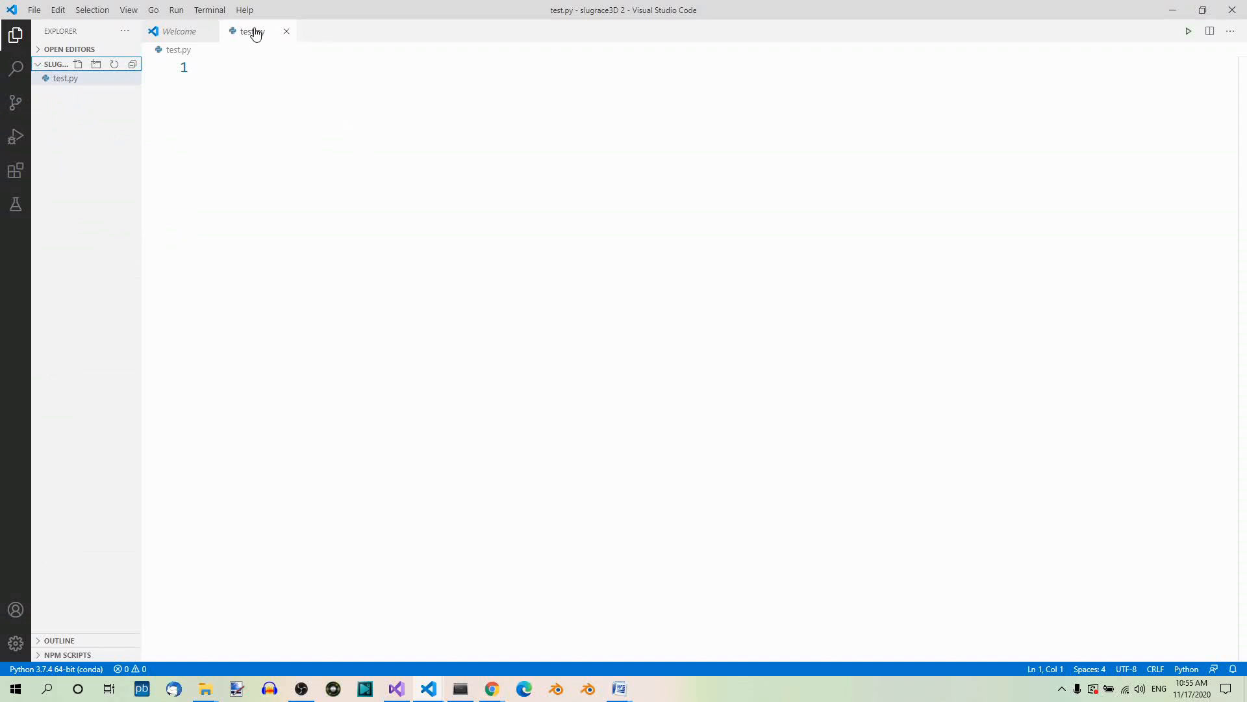
Close the Welcome page, leaving only the empty test.py open
{"action": "left_click", "coordinate": [179, 31]}
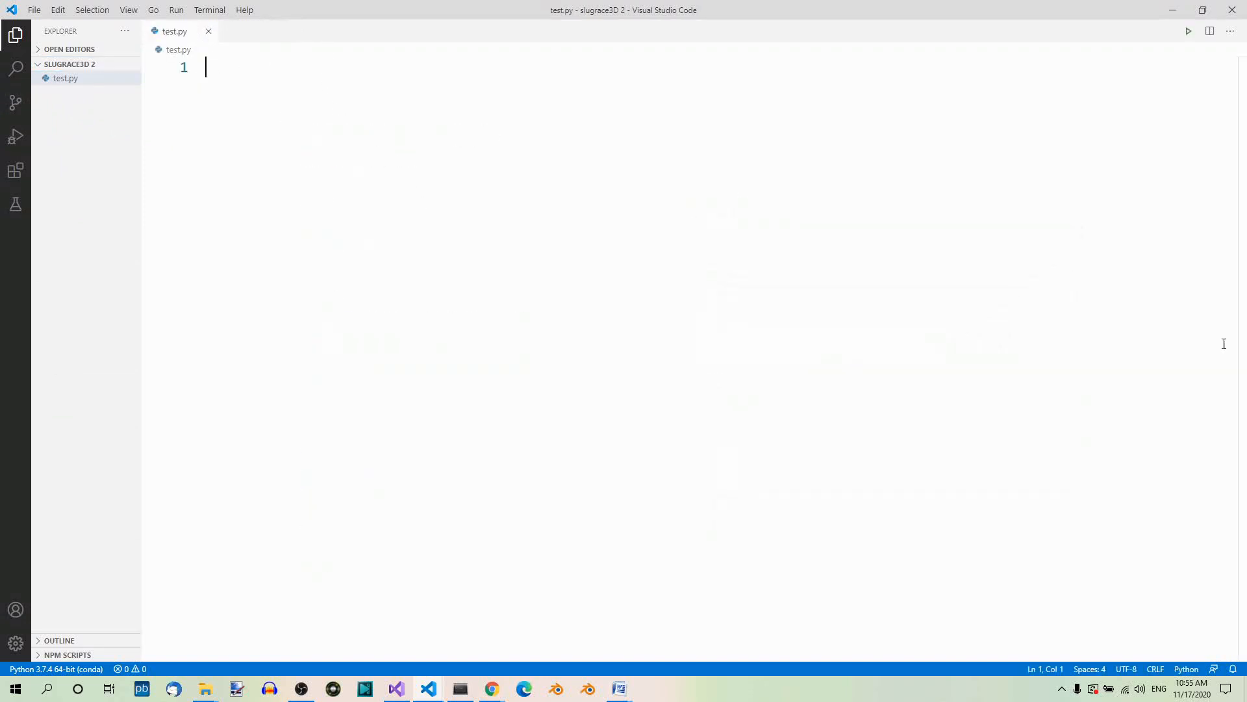
{"action": "mouse_move", "coordinate": [325, 160]}
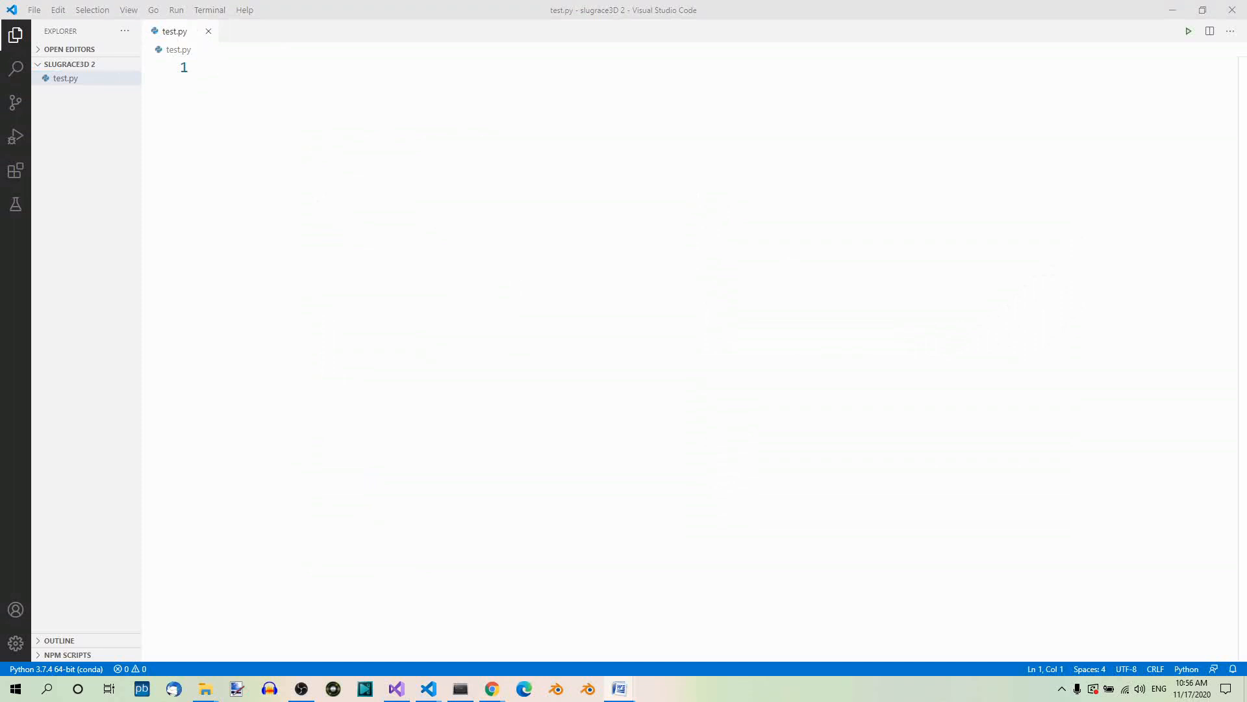
{"action": "mouse_move", "coordinate": [272, 87]}
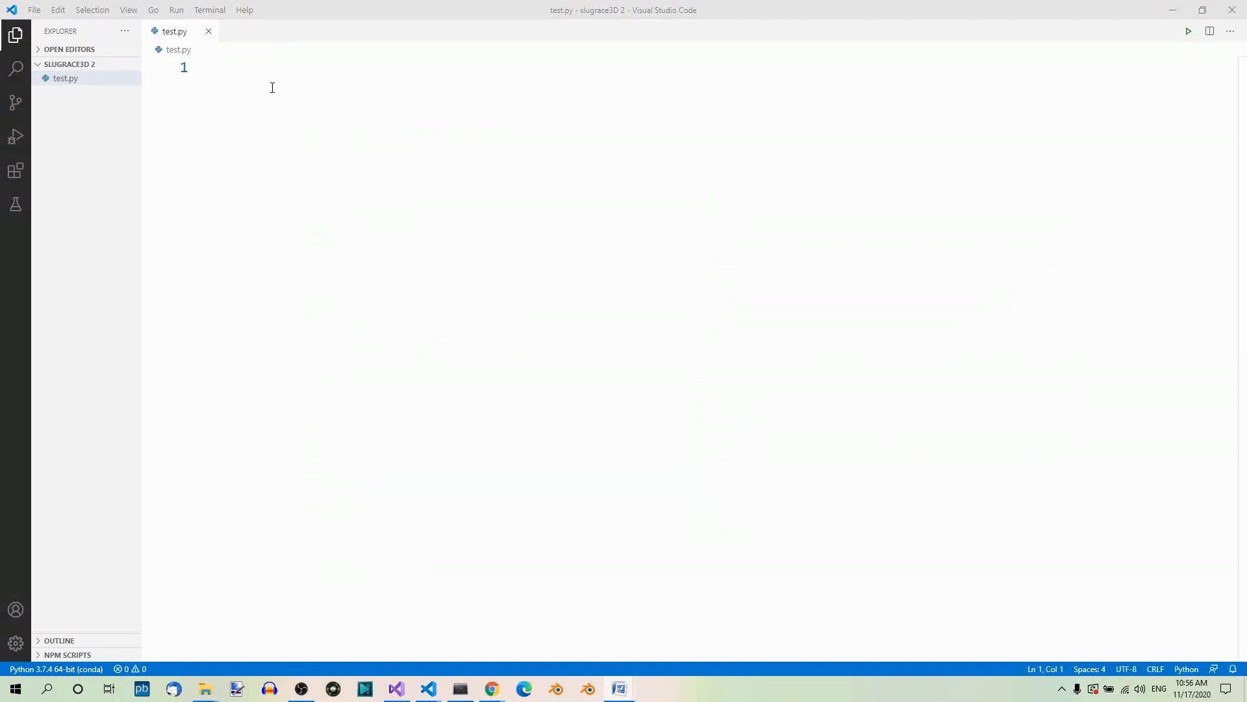
Write the ShowBase import, the Slugrace3D class, and app = Slugrace3D() in test.py
{"action": "type", "text": "from direct.showbase.ShowBase import ShowBase"}
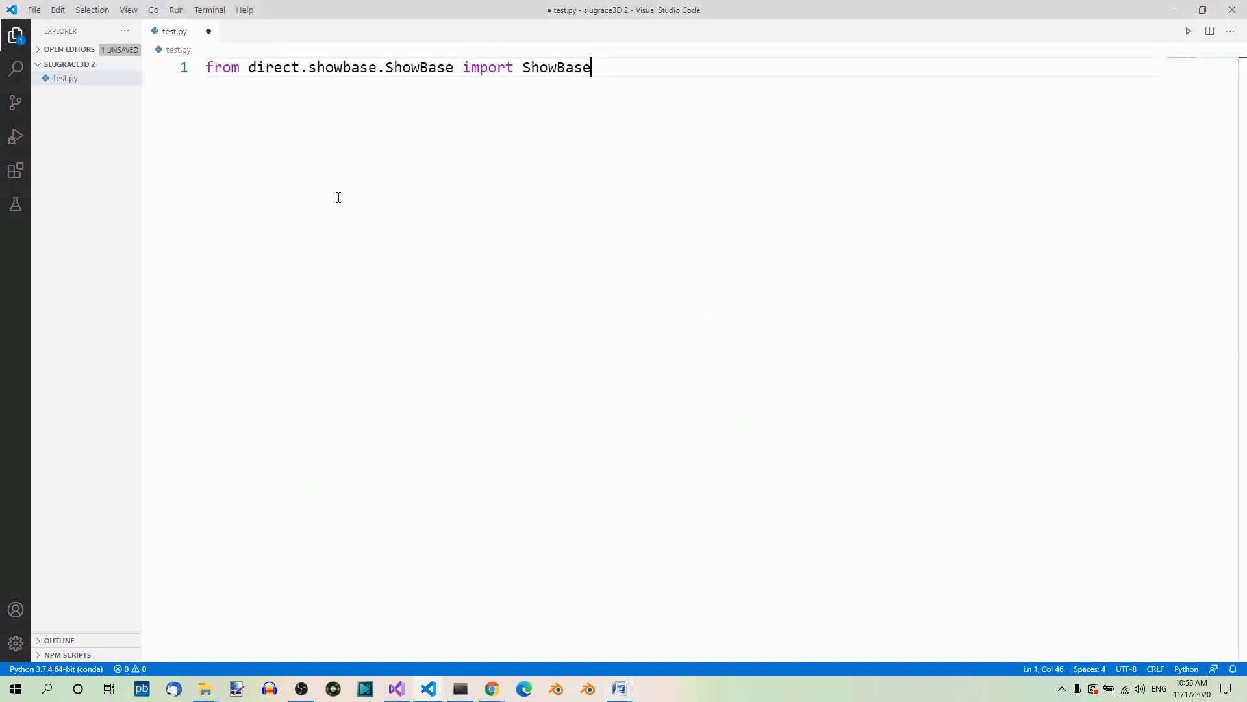
{"action": "mouse_move", "coordinate": [521, 114]}
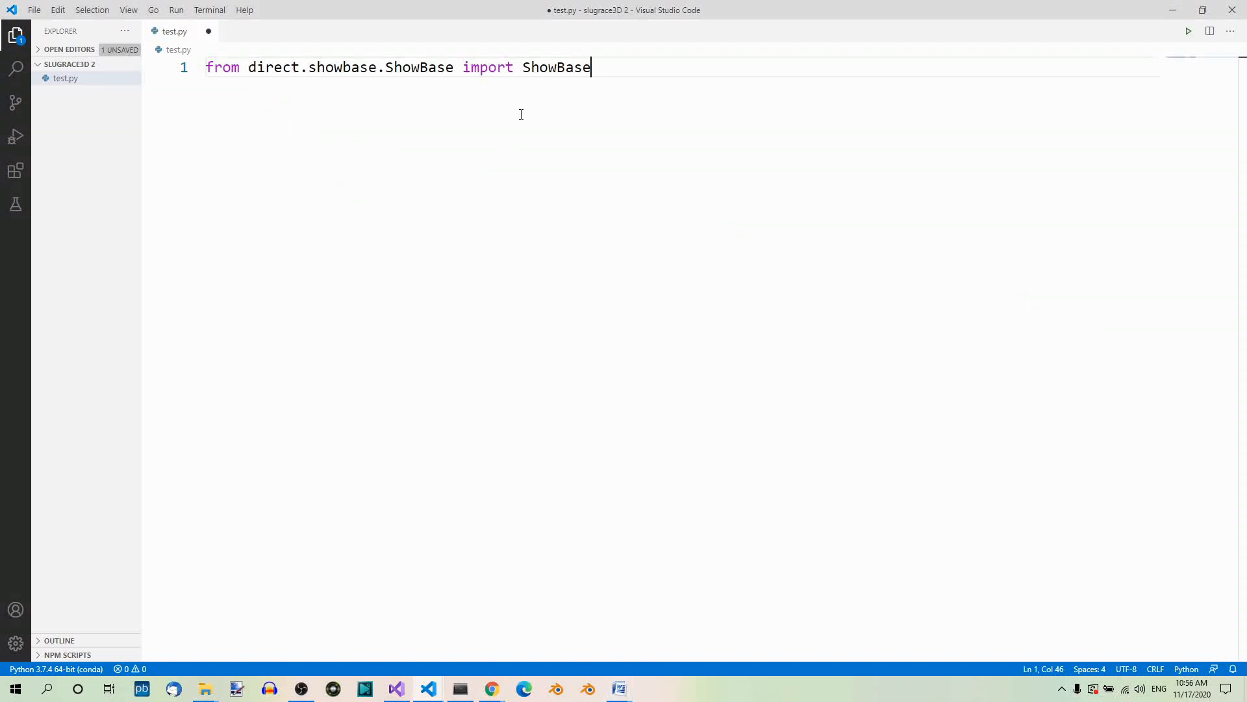
{"action": "mouse_move", "coordinate": [558, 66]}
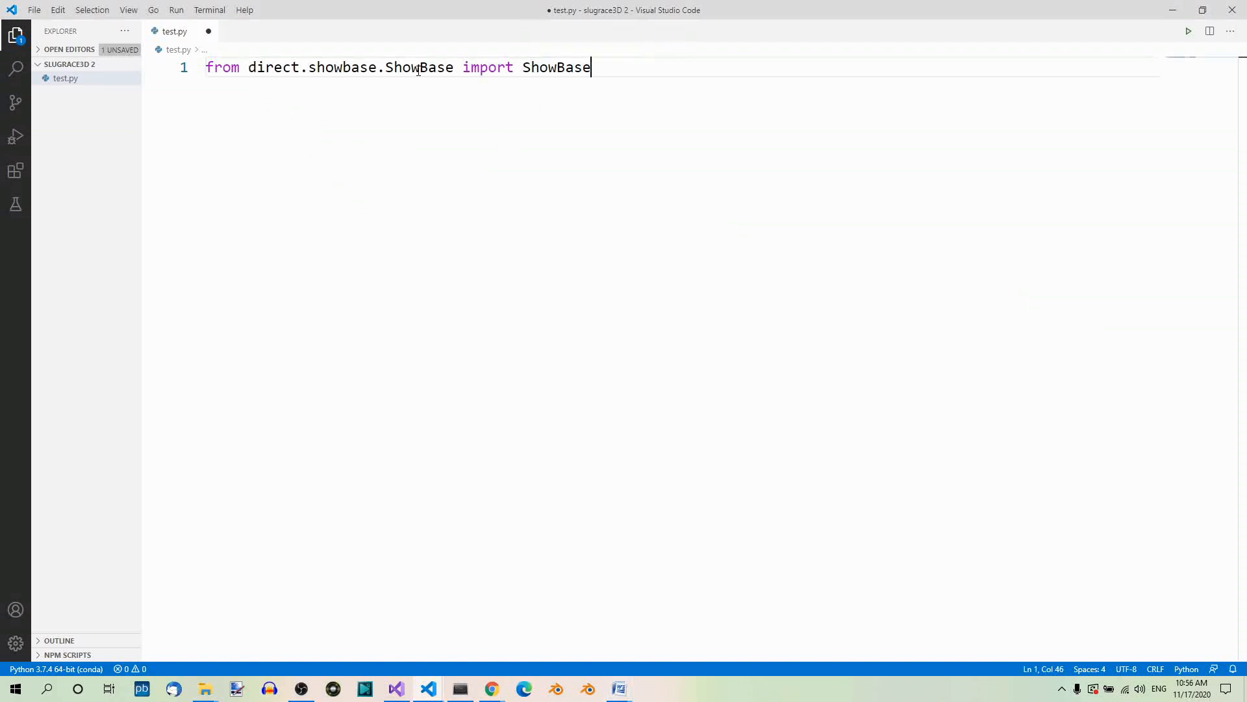
{"action": "mouse_move", "coordinate": [652, 115]}
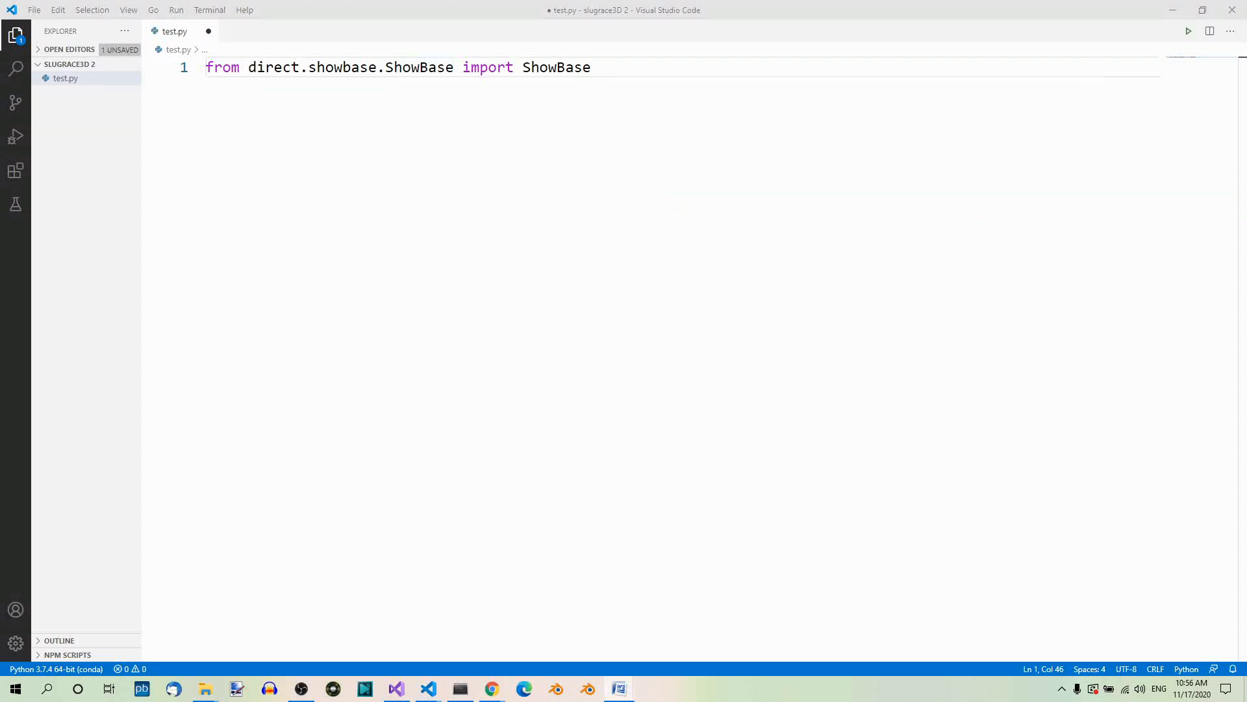
{"action": "mouse_move", "coordinate": [649, 85]}
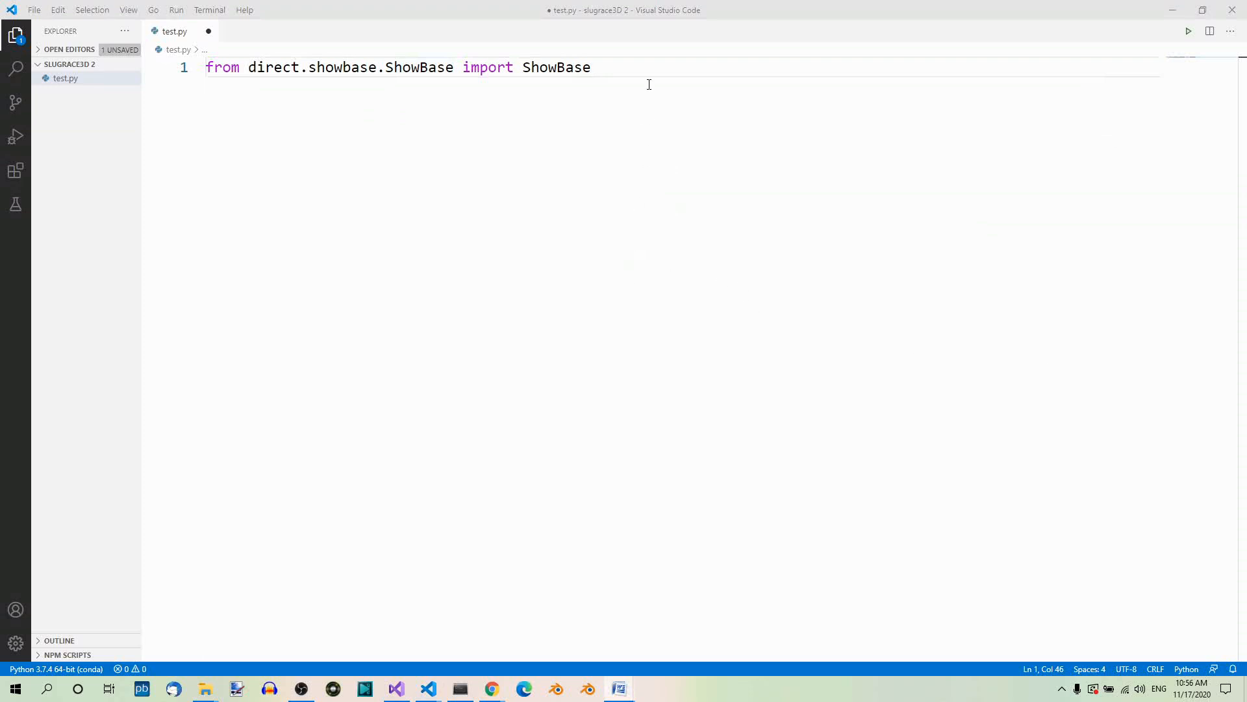
{"action": "key", "text": "Enter"}
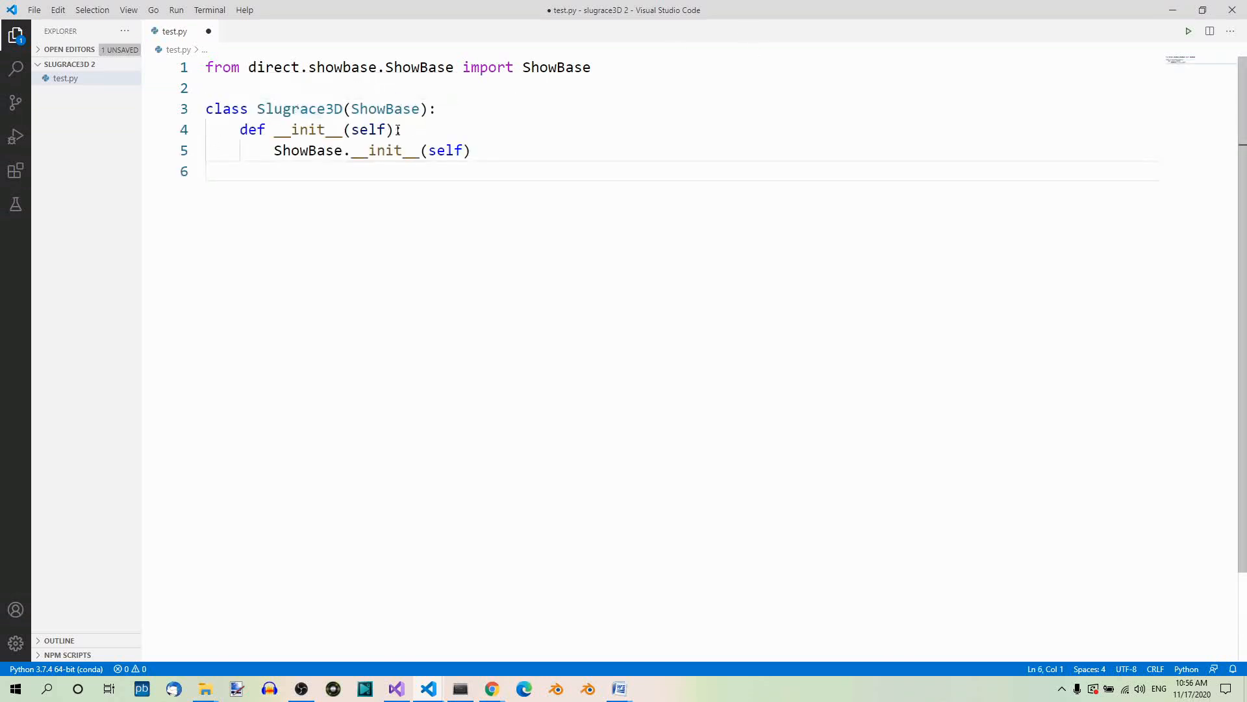
{"action": "mouse_move", "coordinate": [384, 109]}
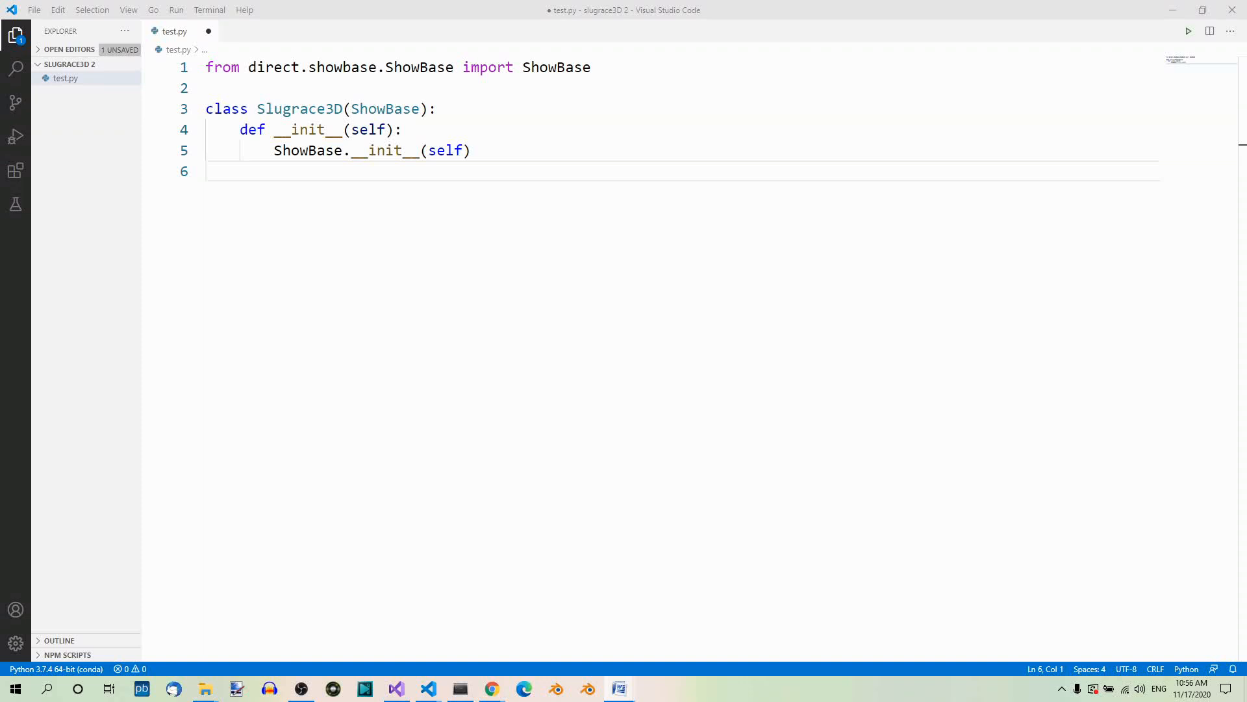
{"action": "type", "text": "app = Slugrace3D()"}
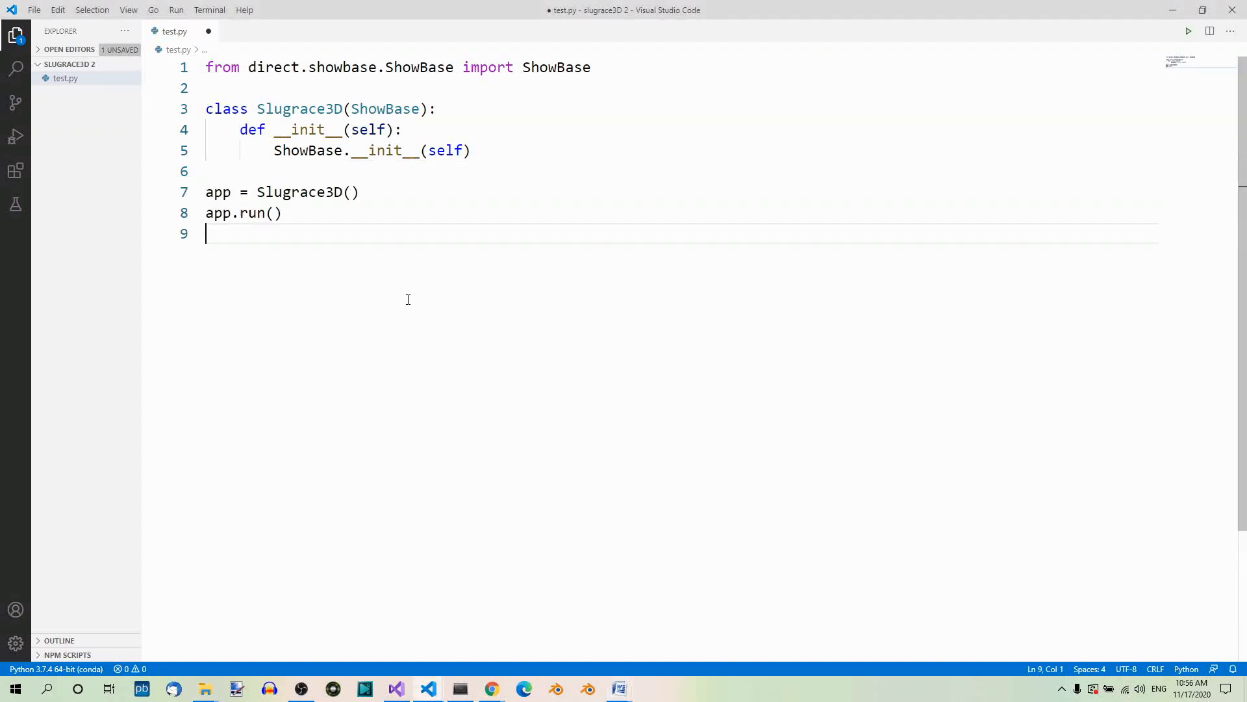
{"action": "mouse_move", "coordinate": [579, 183]}
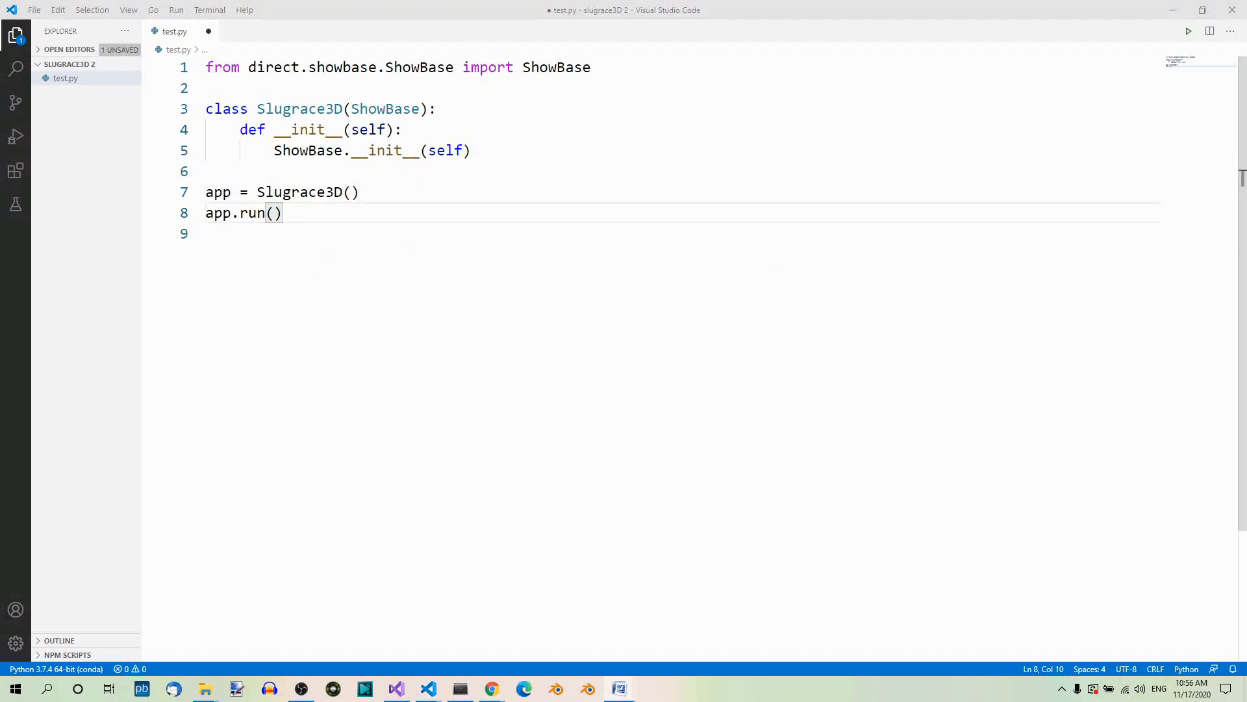
{"action": "mouse_move", "coordinate": [906, 223]}
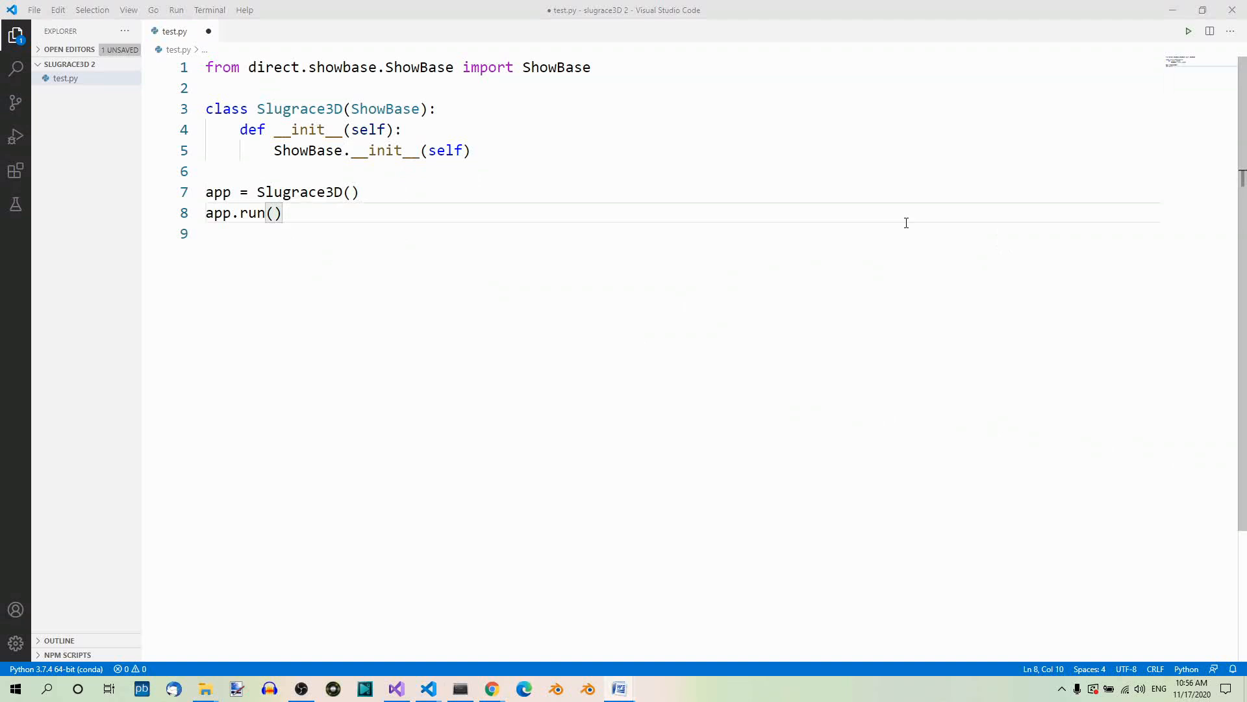
{"action": "mouse_move", "coordinate": [576, 81]}
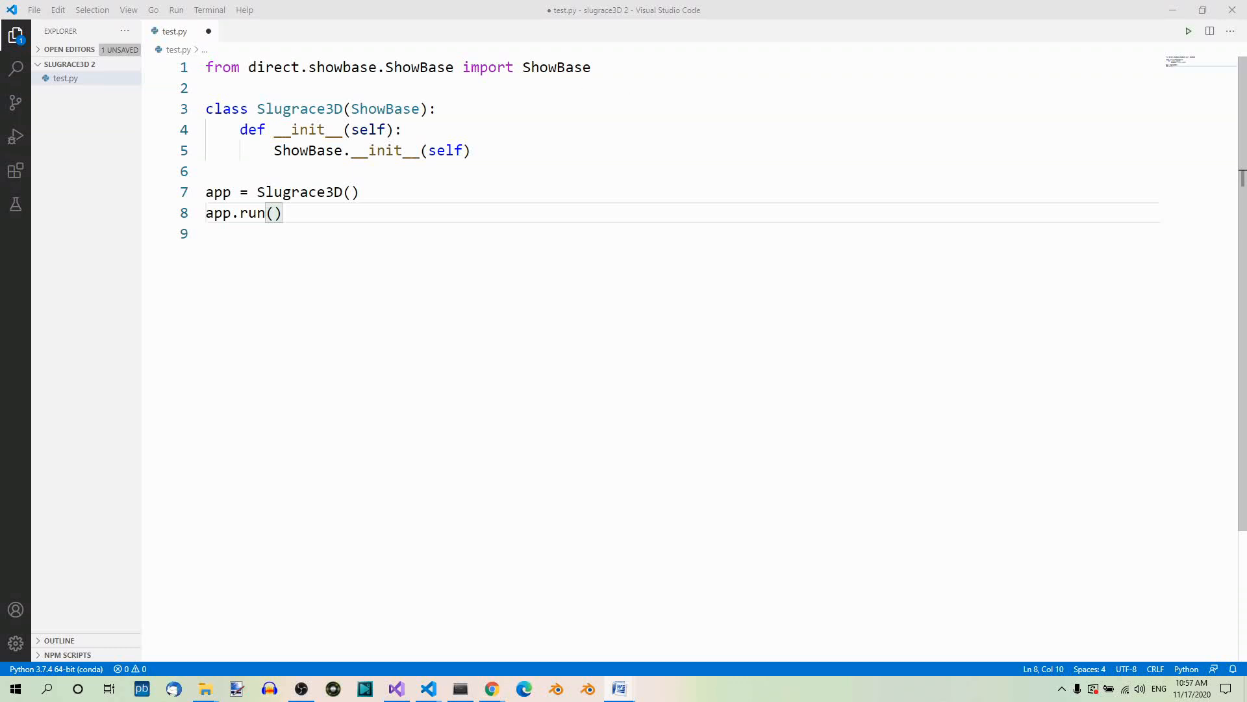
{"action": "mouse_move", "coordinate": [266, 229]}
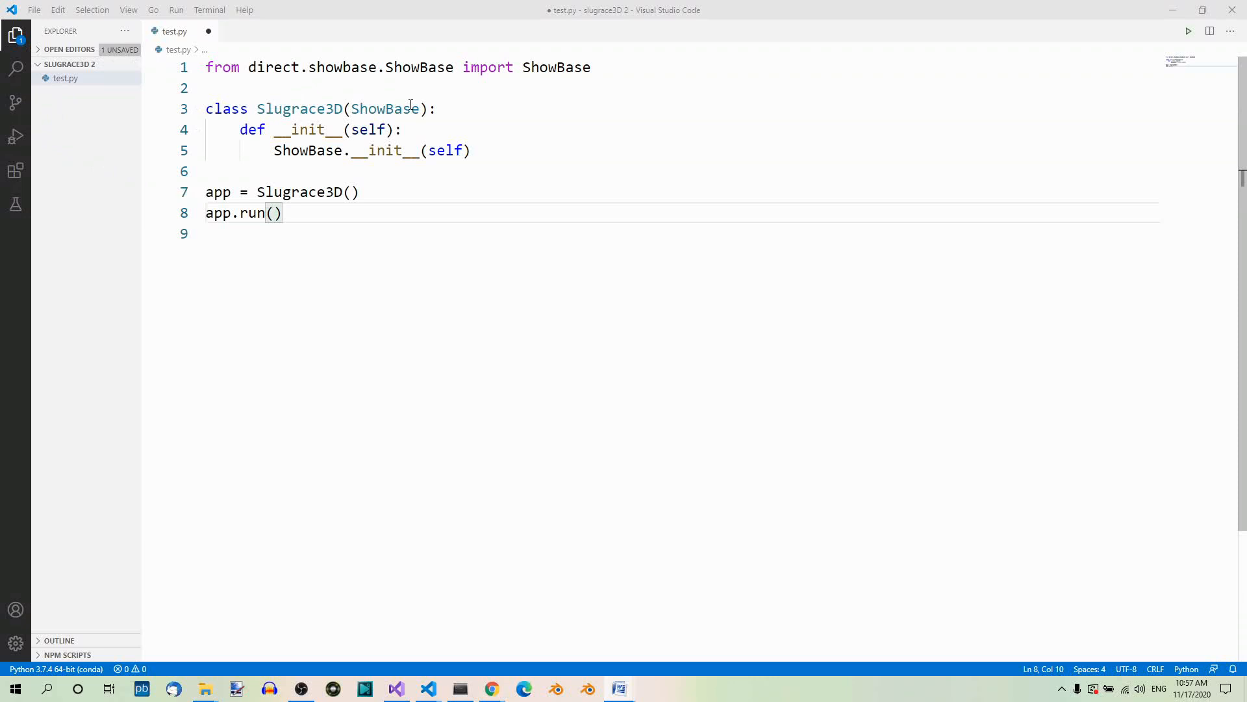
{"action": "mouse_move", "coordinate": [349, 247]}
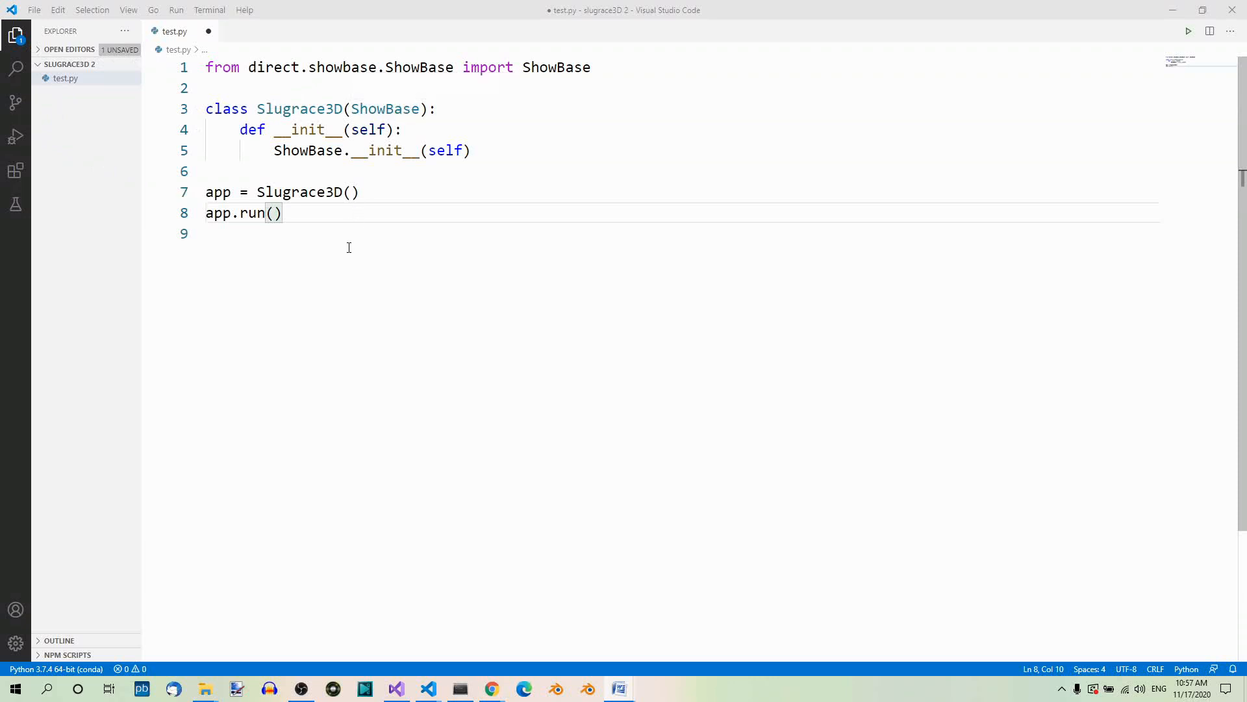
{"action": "mouse_move", "coordinate": [285, 223]}
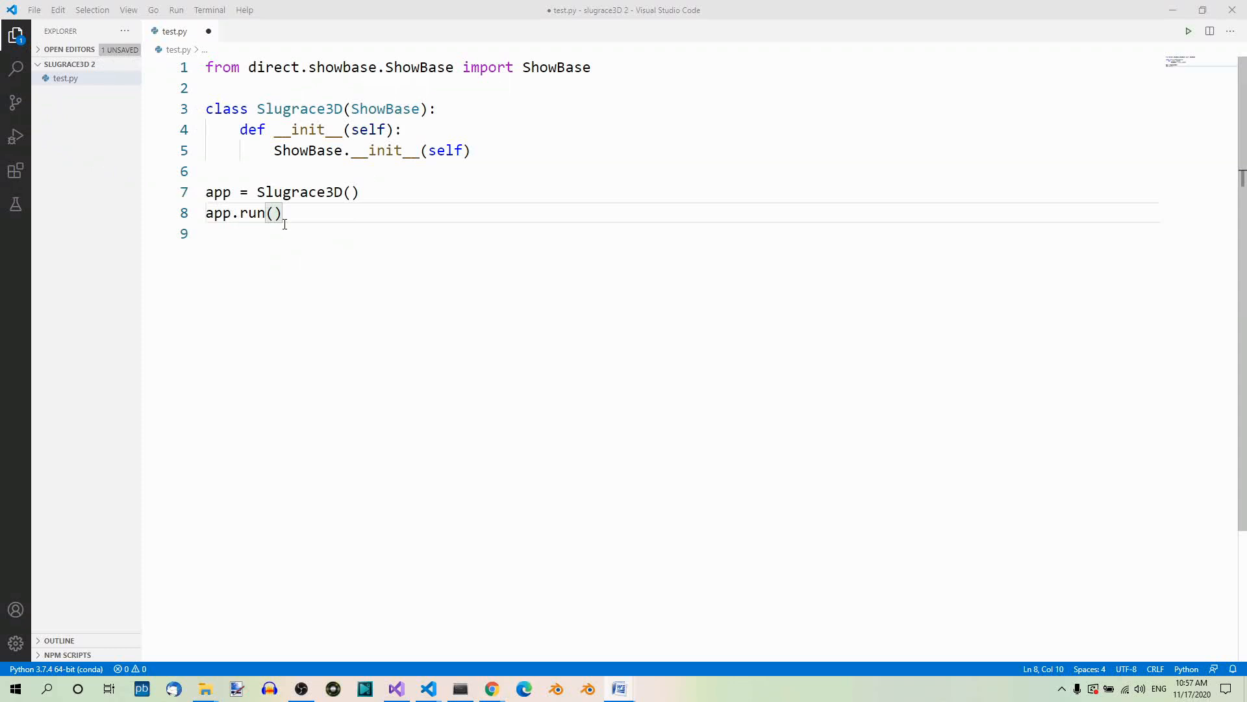
{"action": "mouse_move", "coordinate": [252, 212]}
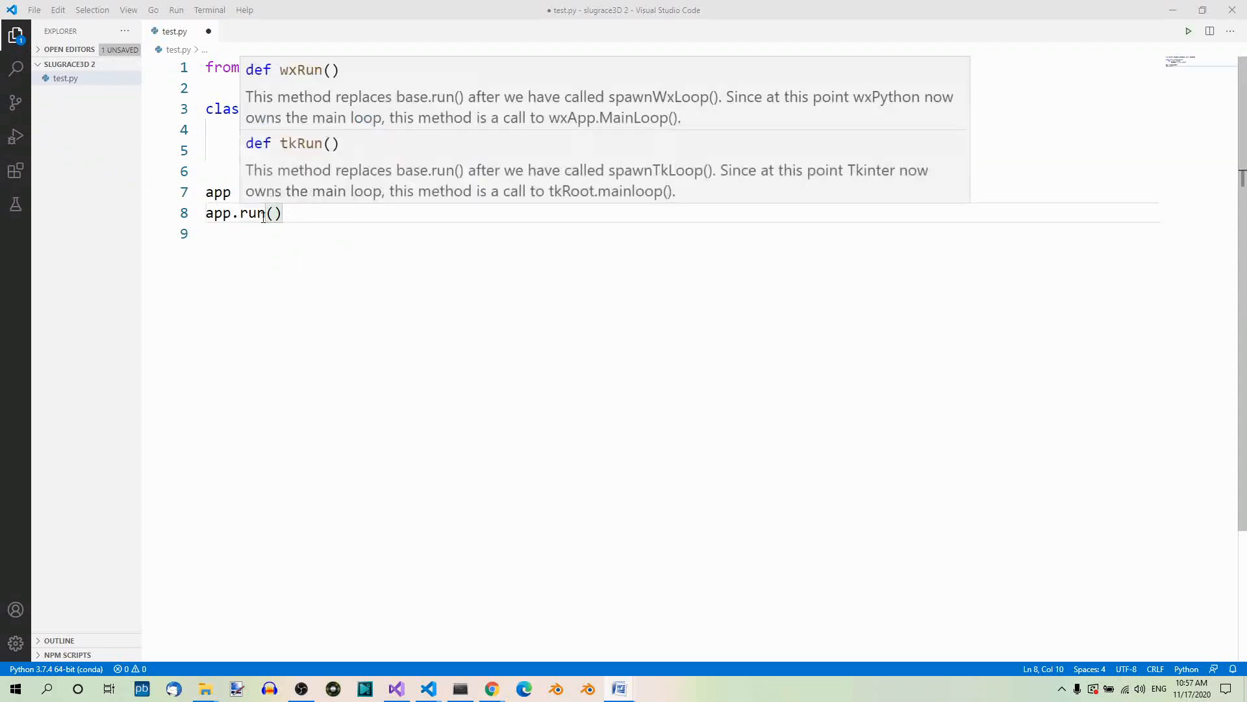
{"action": "mouse_move", "coordinate": [371, 310]}
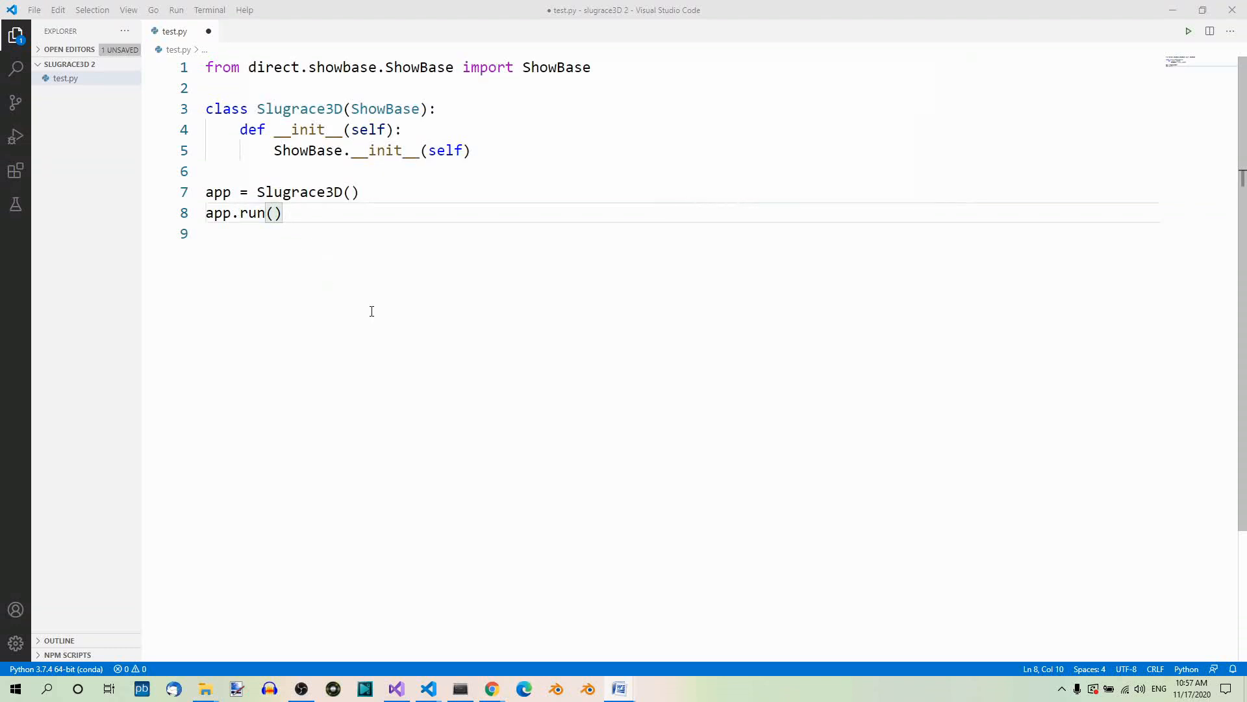
{"action": "mouse_move", "coordinate": [369, 307]}
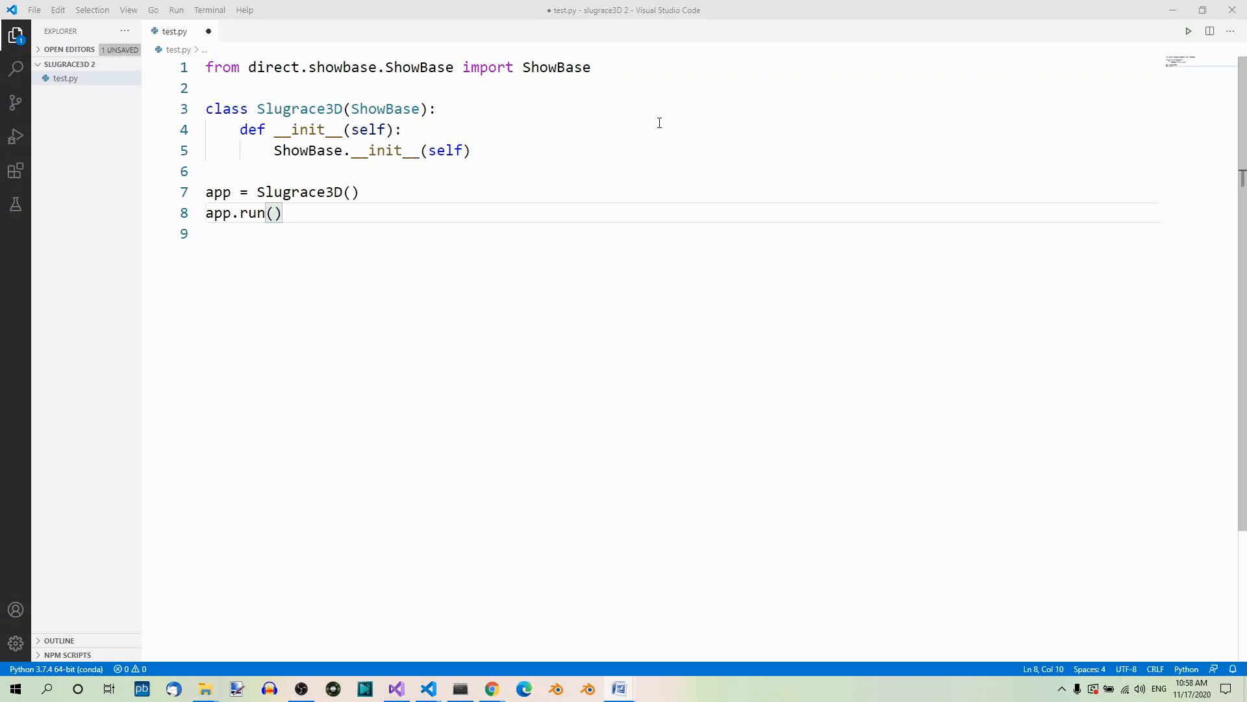
{"action": "mouse_move", "coordinate": [1188, 31]}
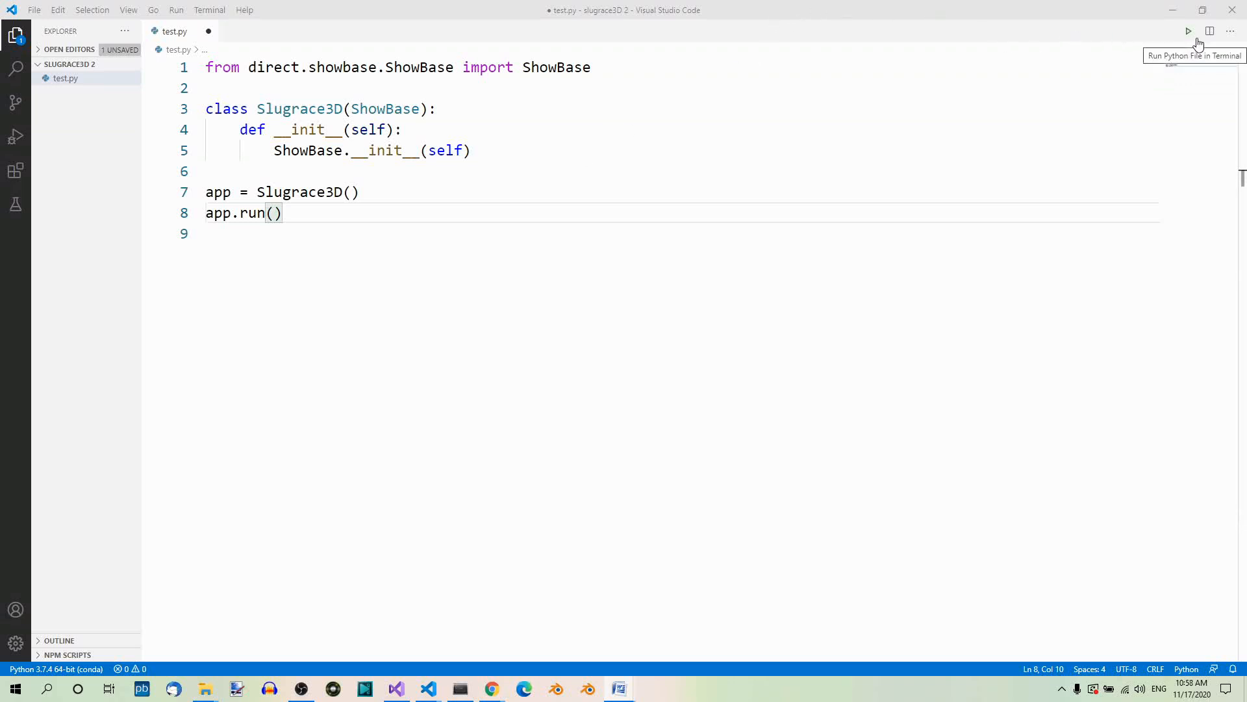
{"action": "mouse_move", "coordinate": [1189, 31]}
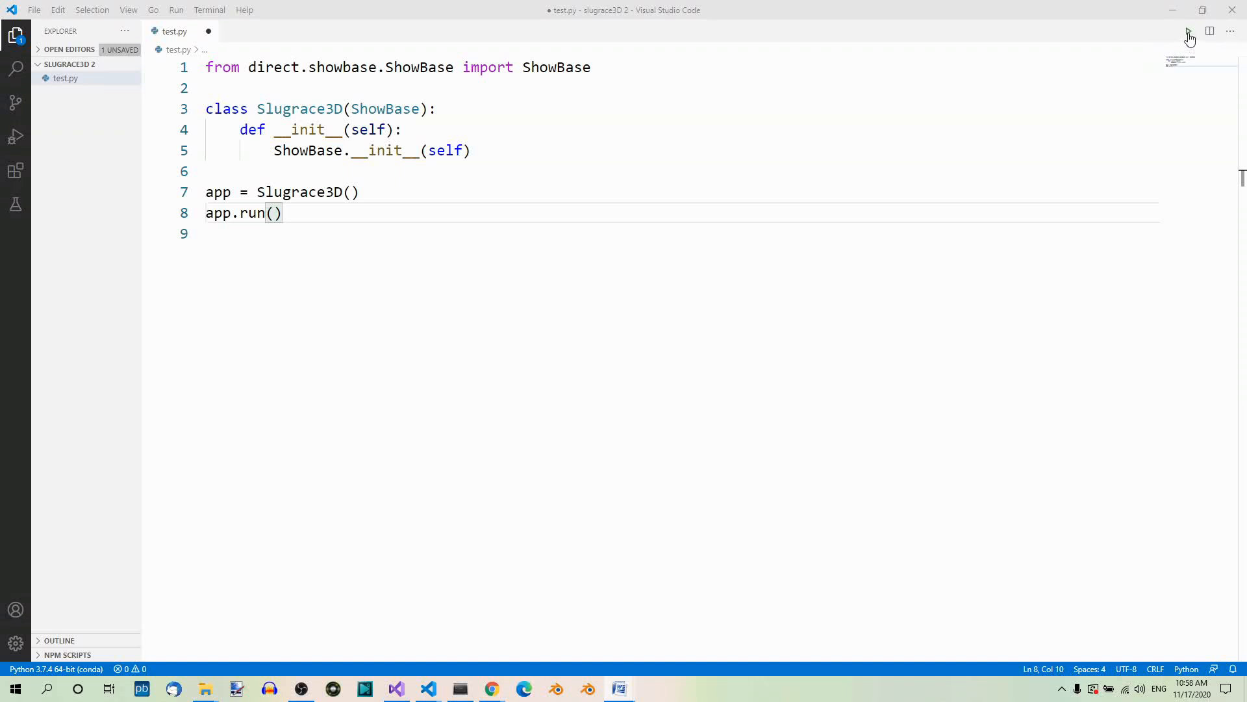
Save test.py and run it in the terminal, opening the grey Panda window
{"action": "key", "text": "ctrl+s"}
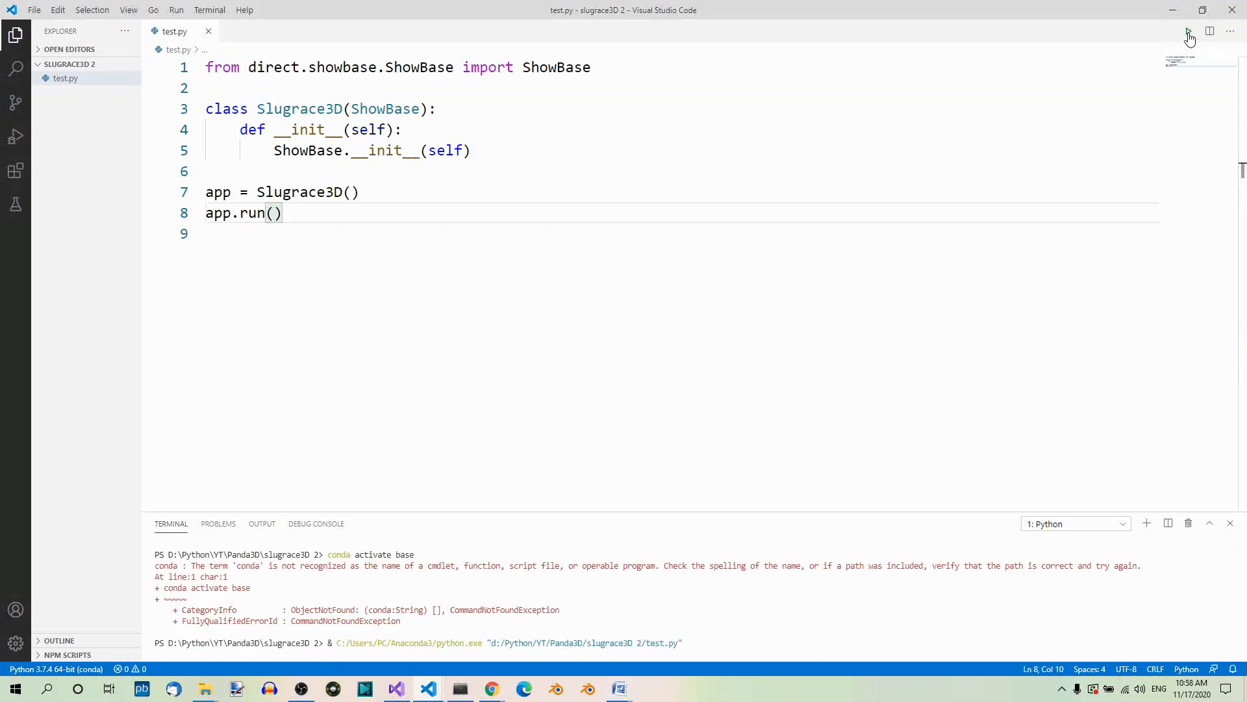
{"action": "left_click", "coordinate": [1189, 31]}
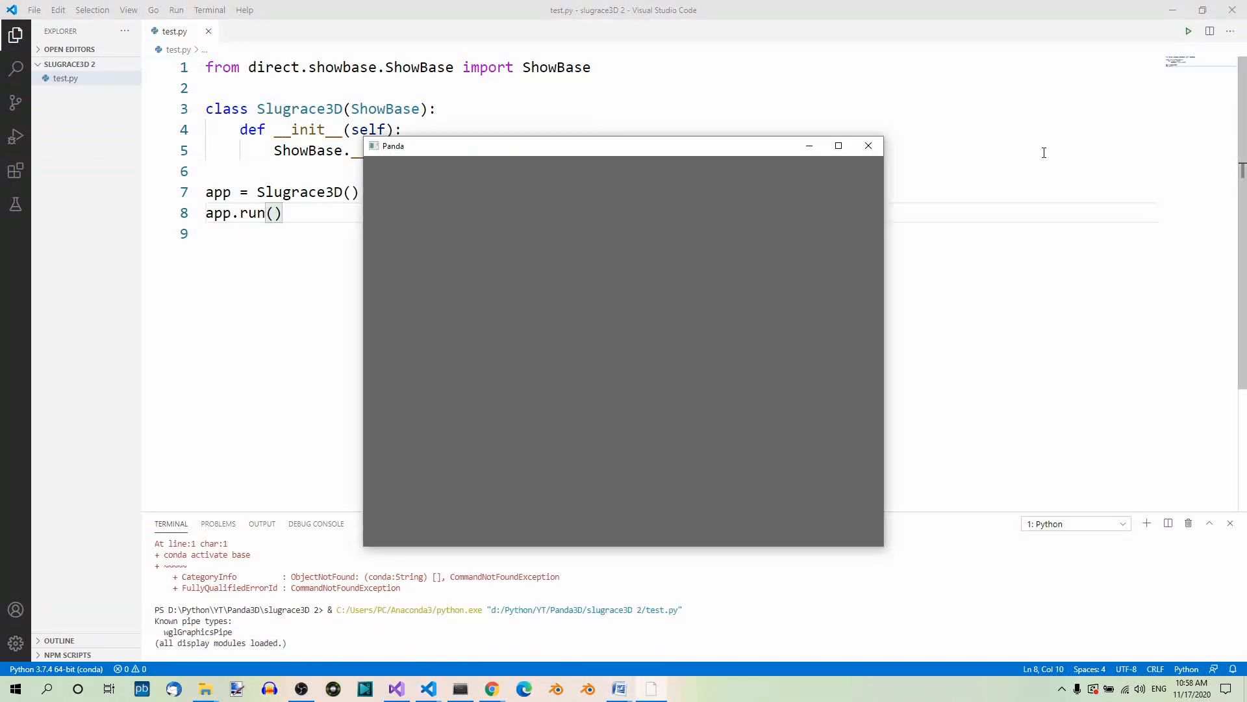
{"action": "mouse_move", "coordinate": [776, 257]}
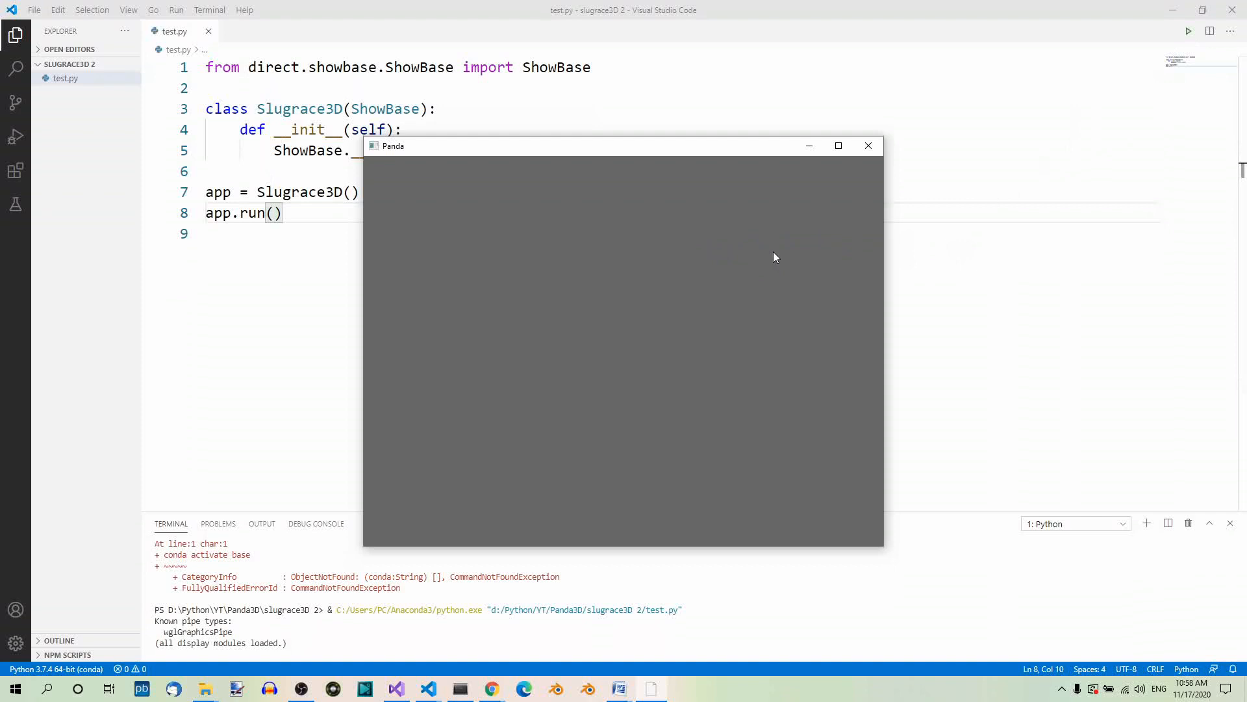
{"action": "mouse_move", "coordinate": [772, 258]}
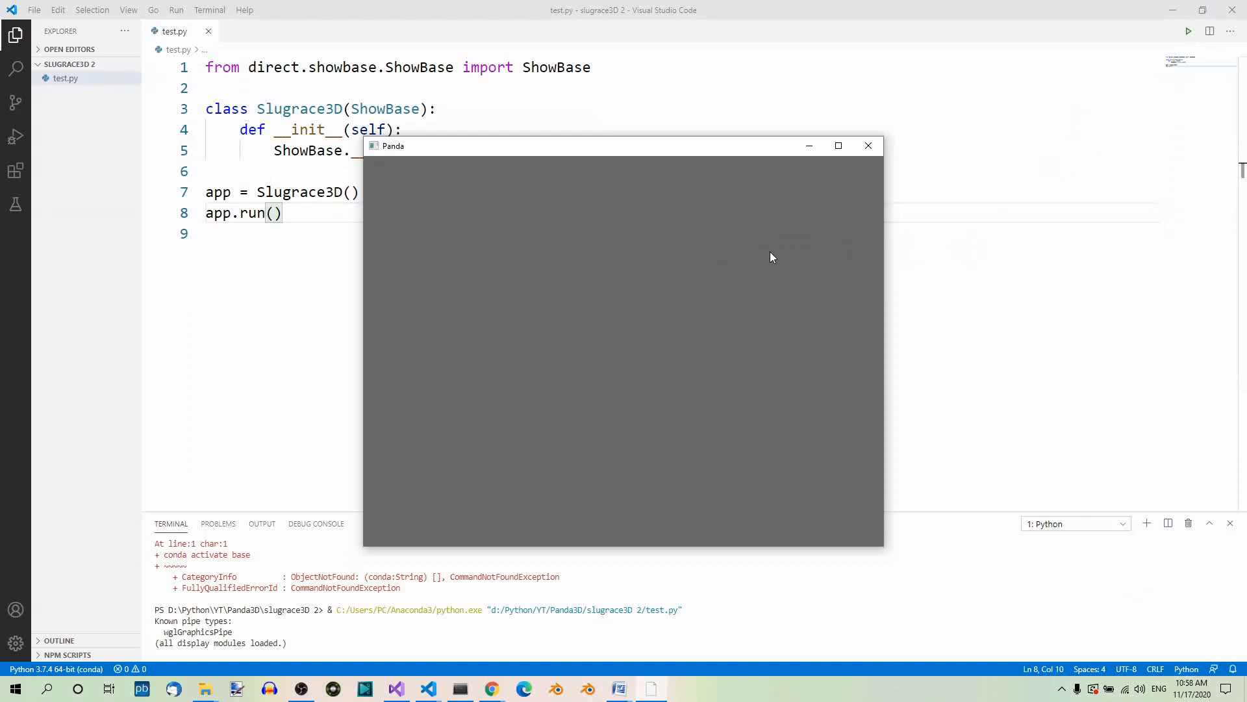
{"action": "mouse_move", "coordinate": [714, 234]}
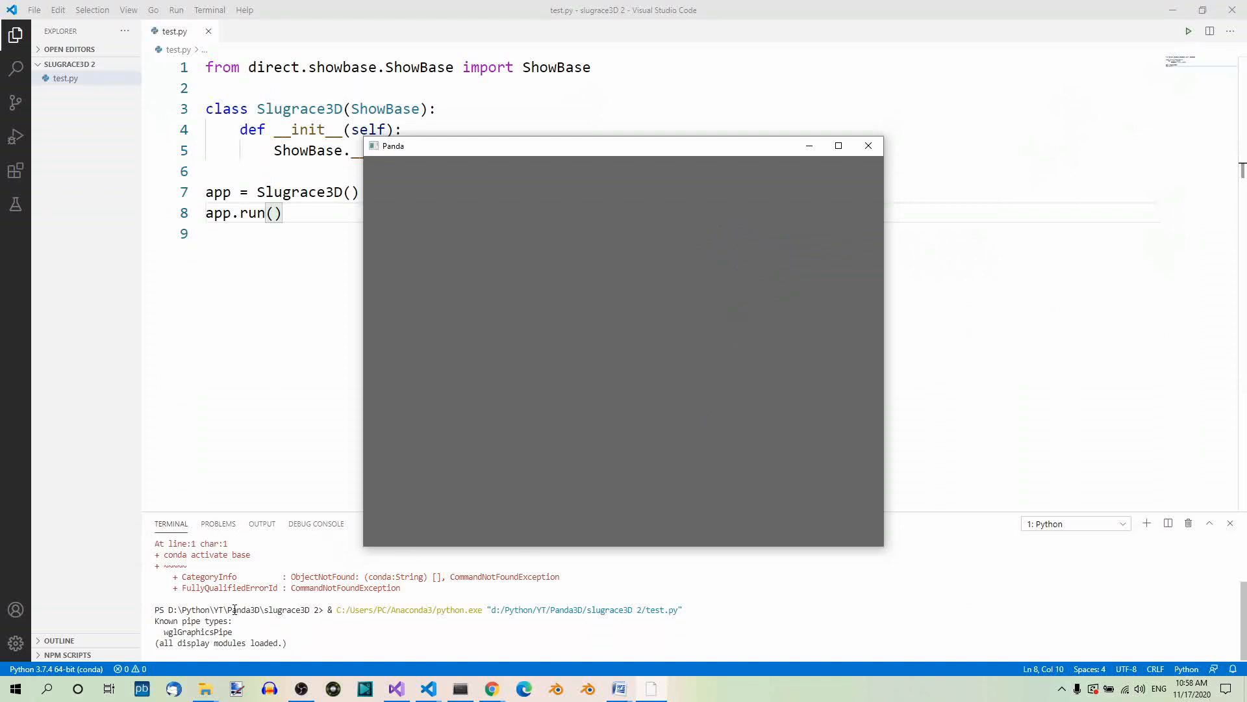
{"action": "mouse_move", "coordinate": [266, 621]}
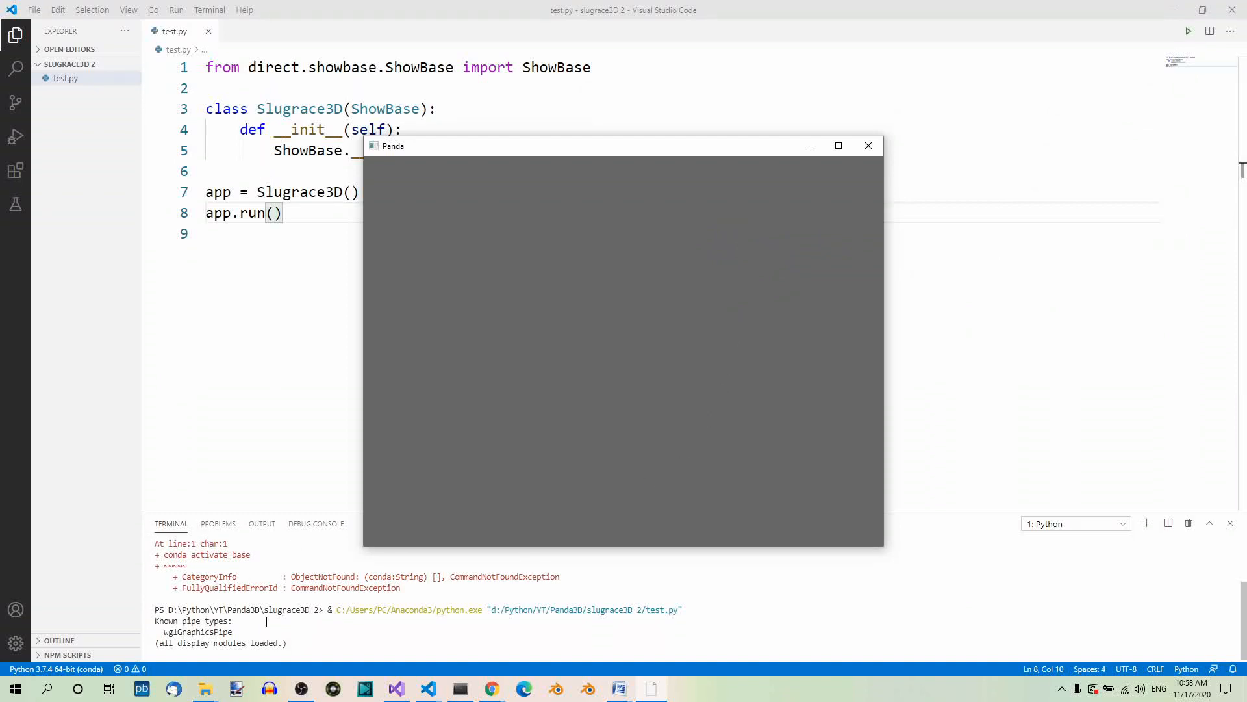
{"action": "mouse_move", "coordinate": [1055, 264]}
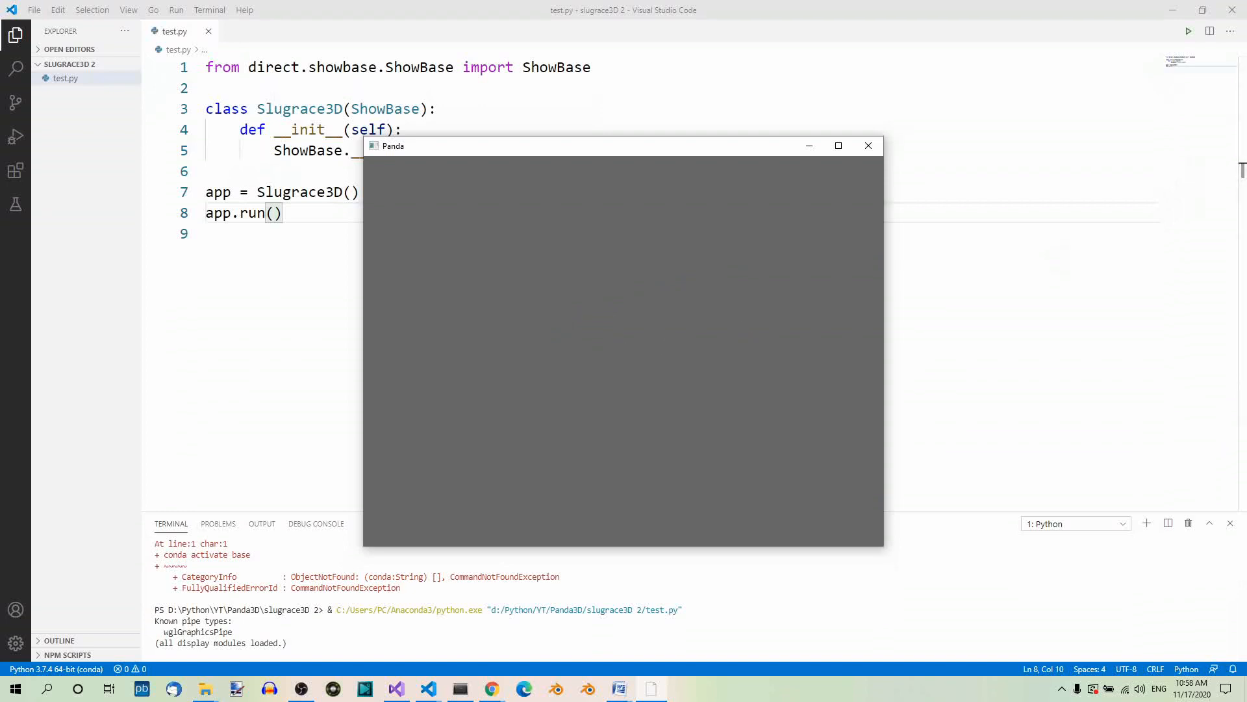
{"action": "mouse_move", "coordinate": [1228, 377]}
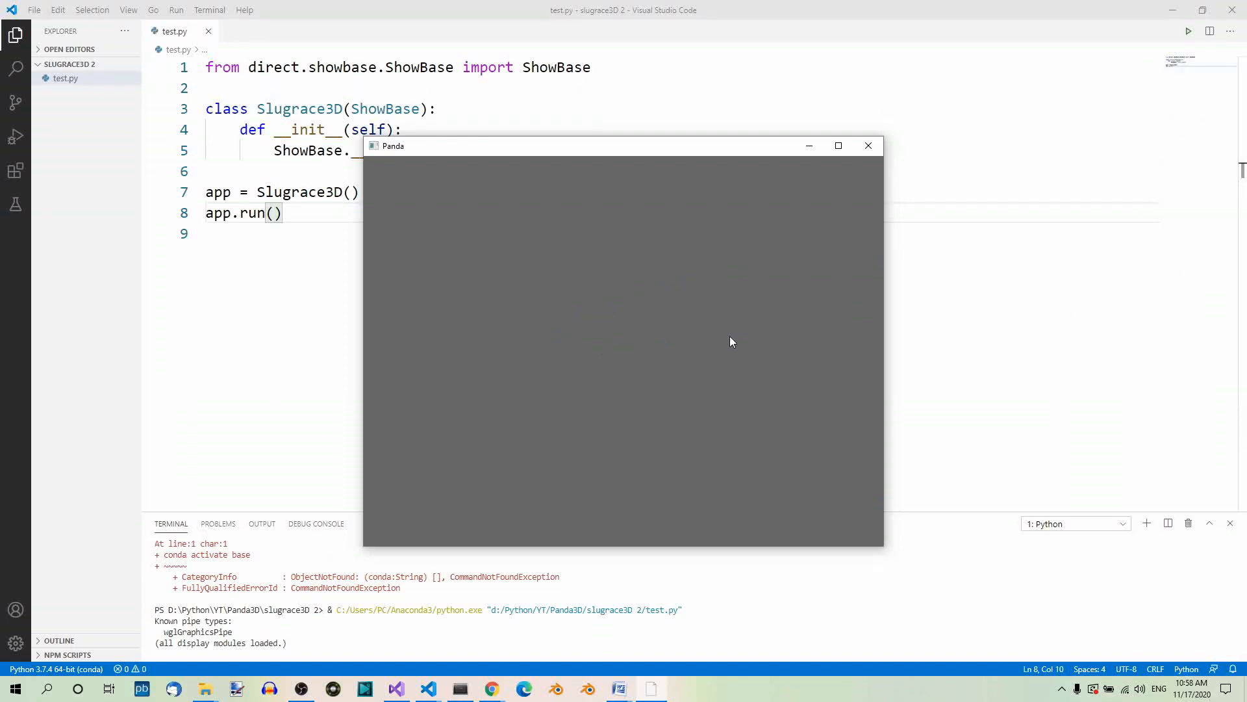
{"action": "mouse_move", "coordinate": [636, 352]}
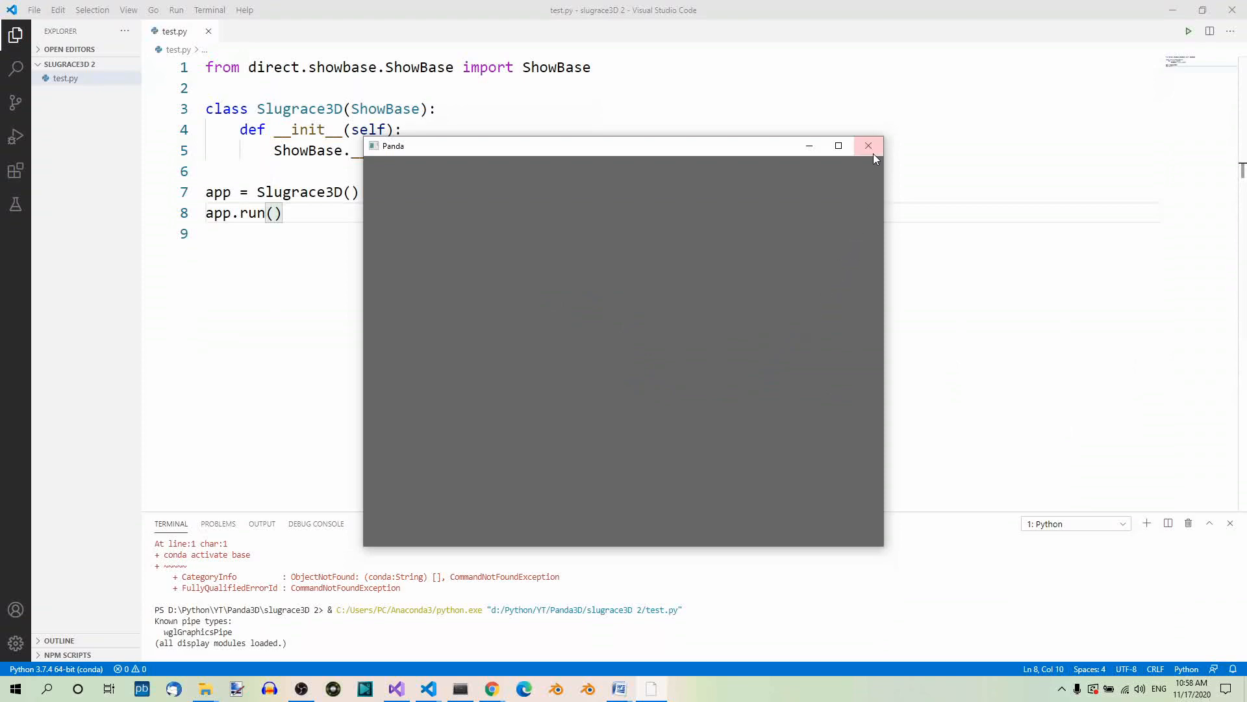
Close the empty grey Panda window to end the program
{"action": "left_click", "coordinate": [870, 145]}
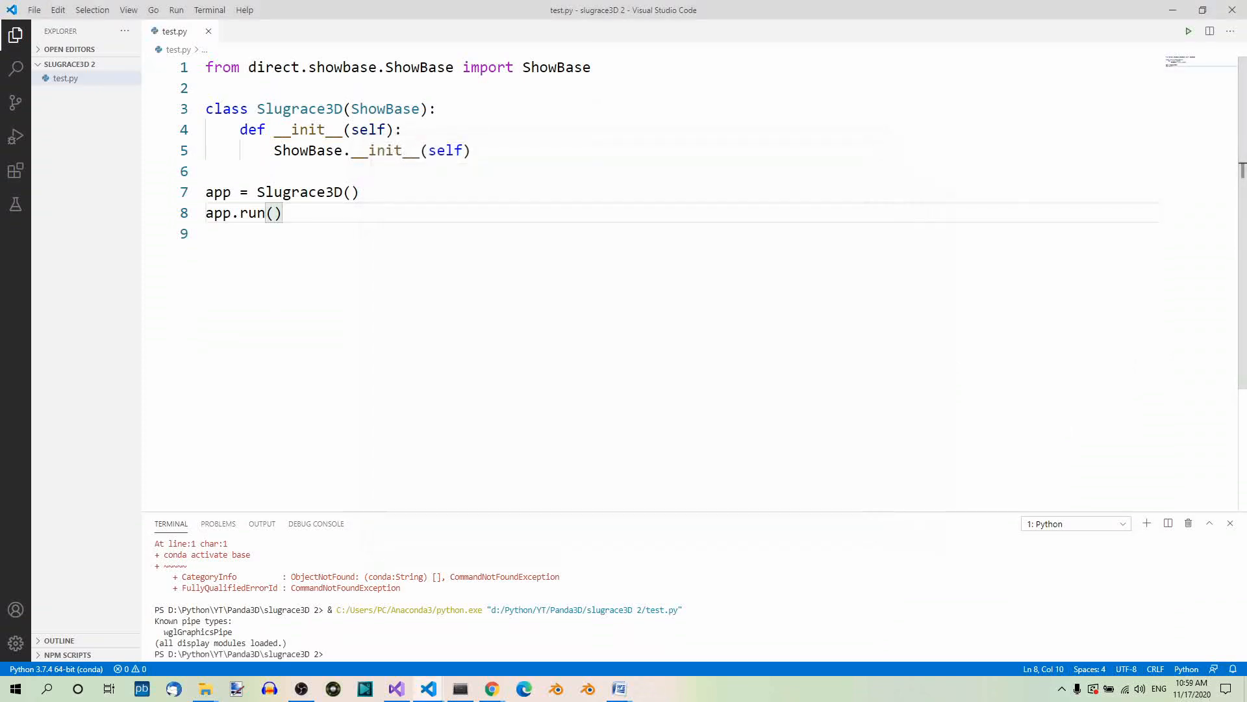